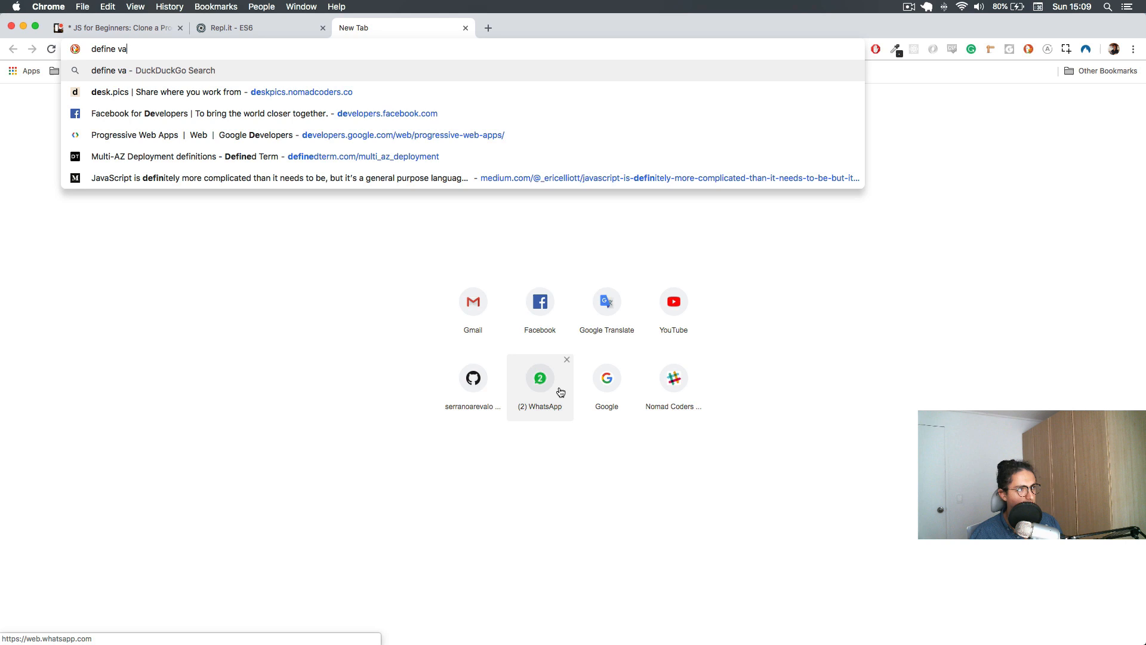
Step: Search DuckDuckGo for 'define variable', skim the results, then return to the ES6 repl tab
{"action": "type", "text": "riable&atb=v137-3__&ia=web"}
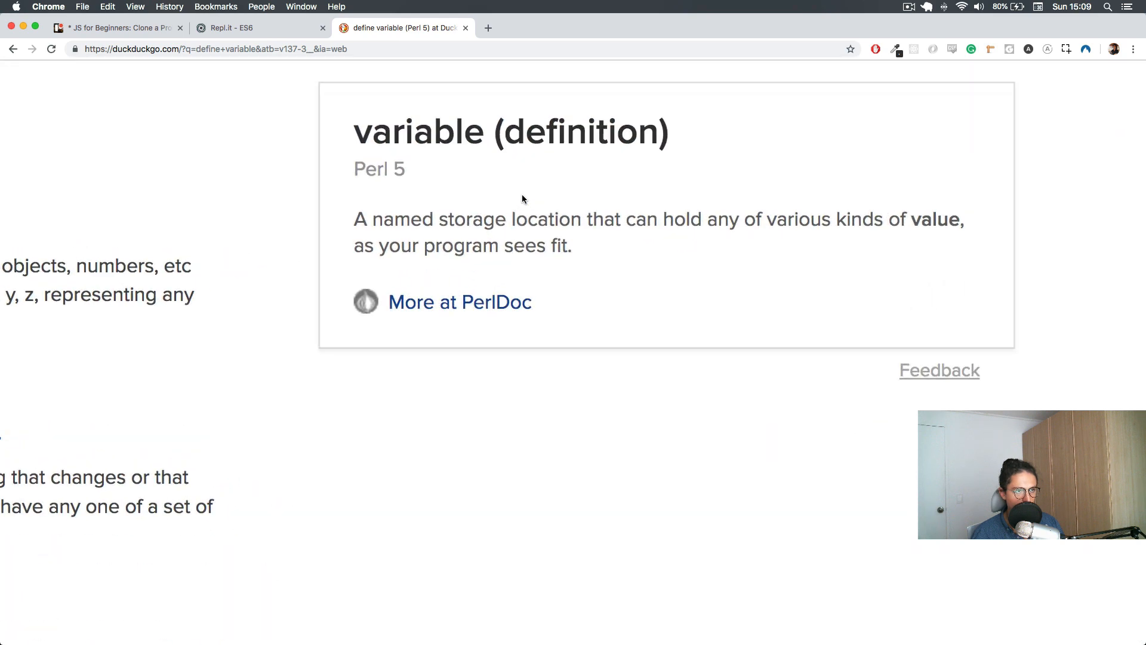
{"action": "scroll", "scroll_direction": "down", "scroll_amount": 3}
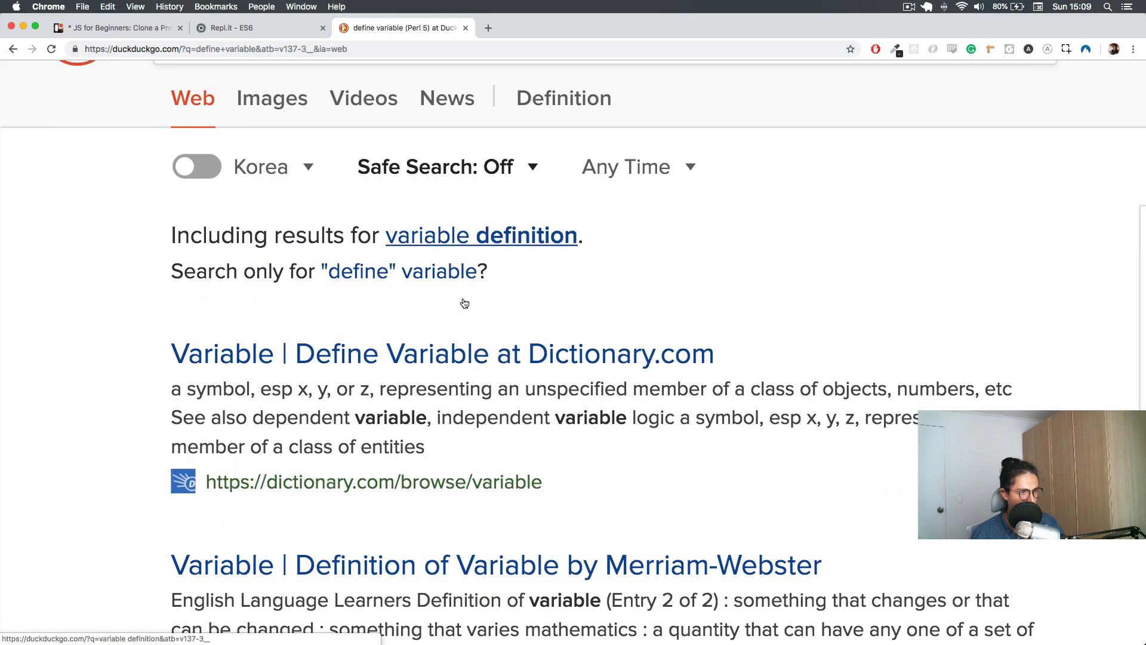
{"action": "scroll", "scroll_direction": "down", "scroll_amount": 3}
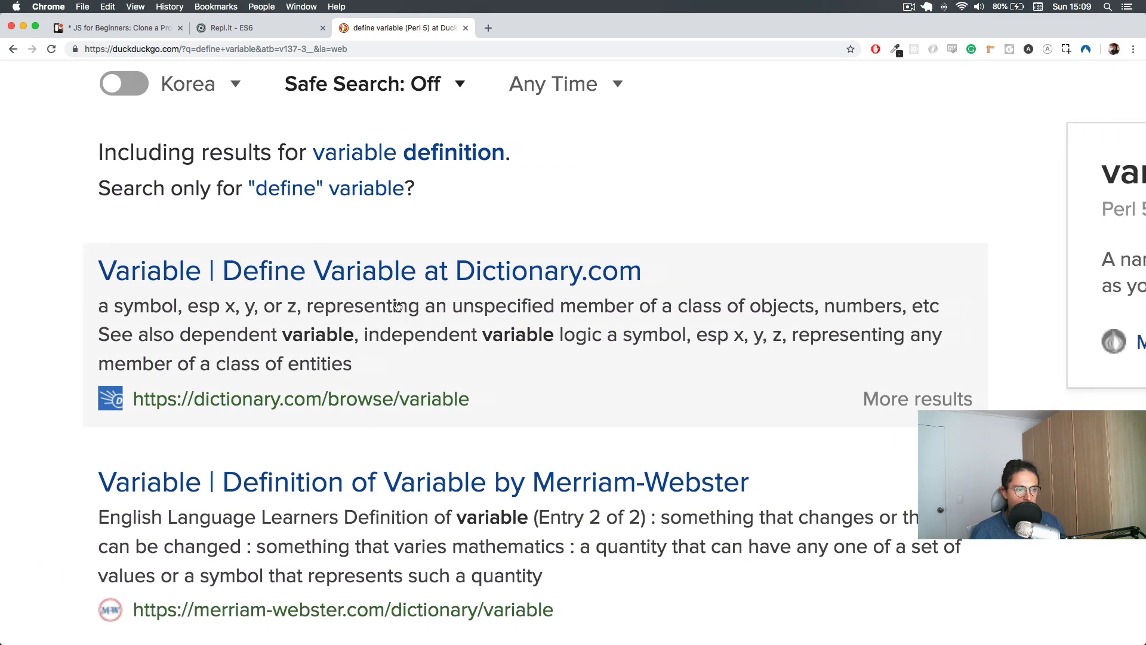
{"action": "scroll", "scroll_direction": "down", "scroll_amount": 3}
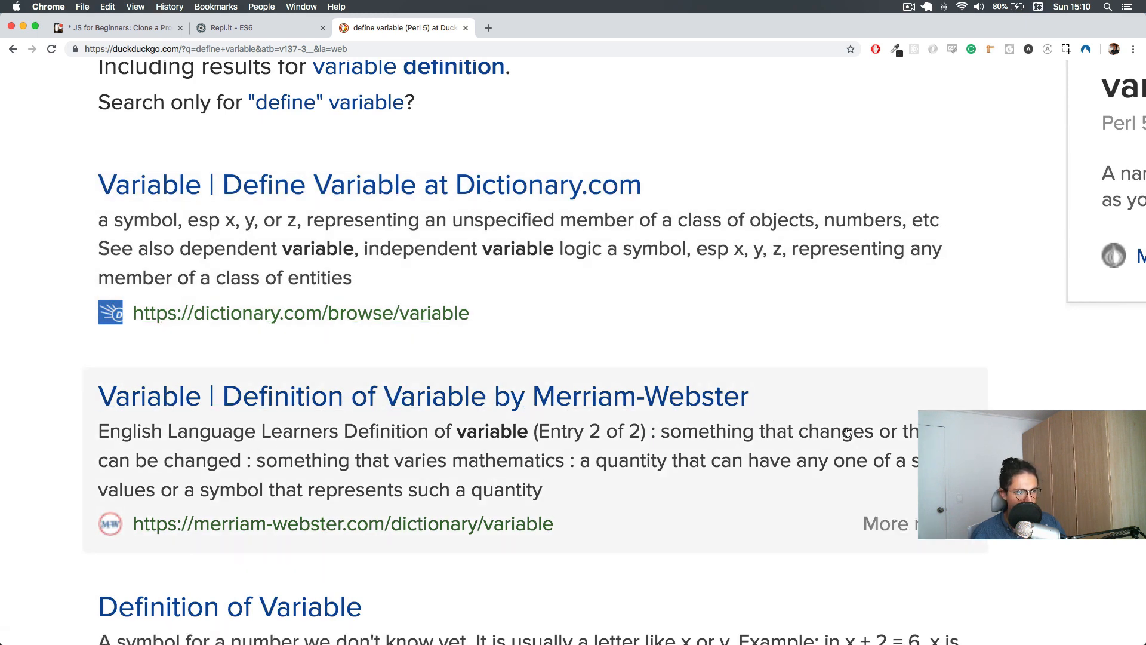
{"action": "mouse_move", "coordinate": [179, 458]}
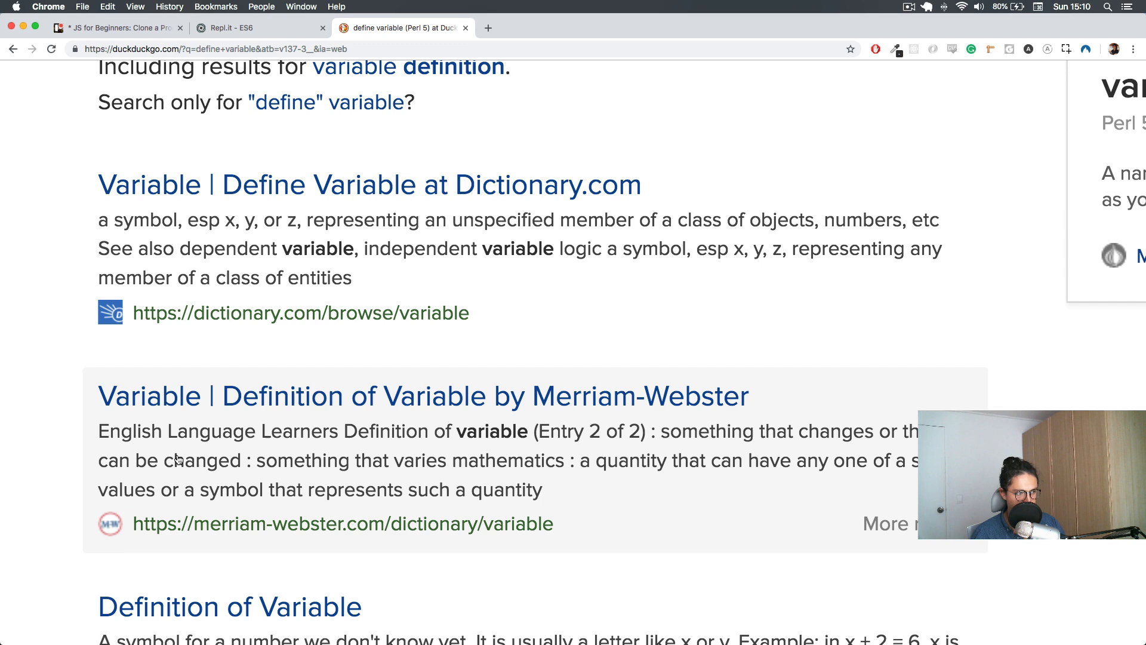
{"action": "mouse_move", "coordinate": [236, 194]}
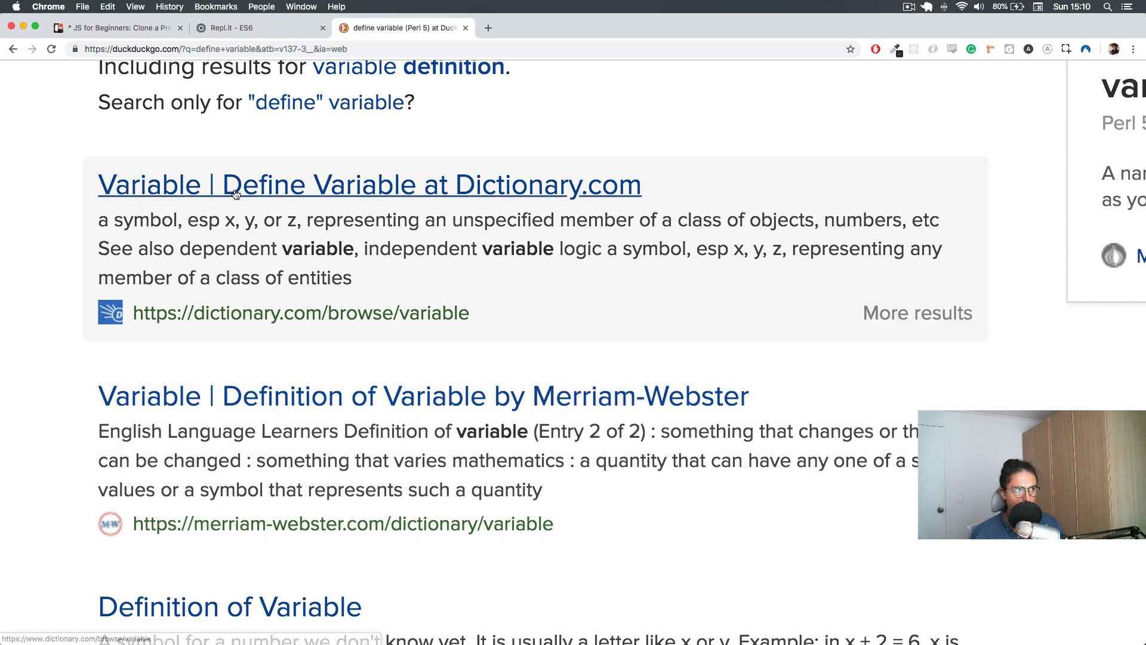
{"action": "left_click", "coordinate": [229, 28]}
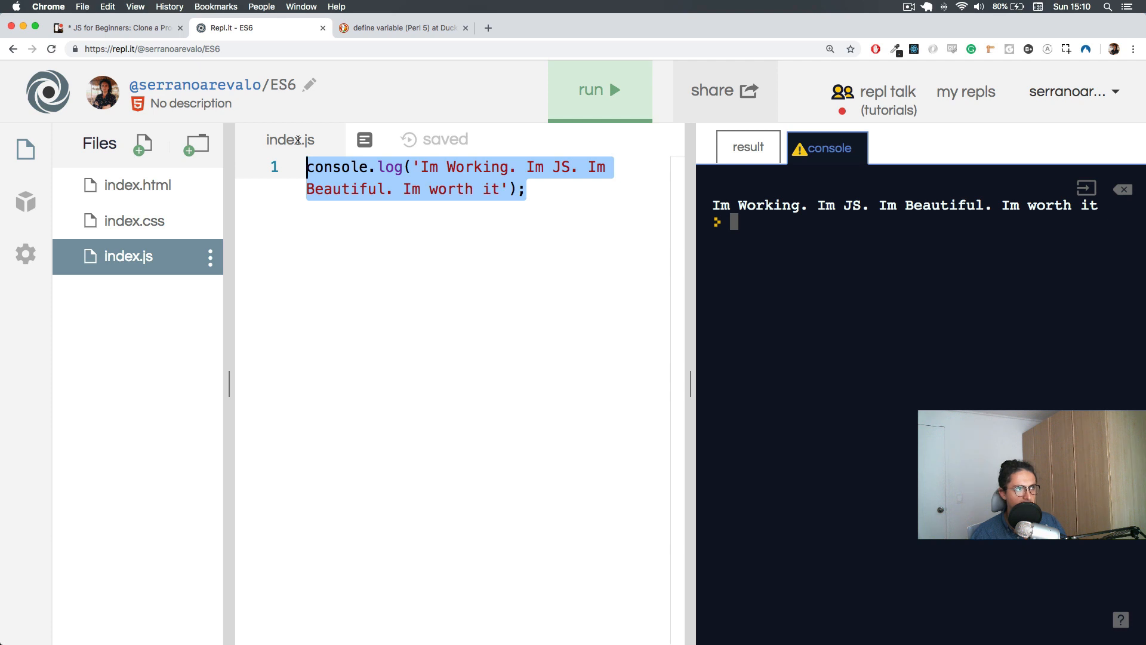
Step: Replace the selected console.log line with 'a = 221' on line 1
{"action": "type", "text": "b"}
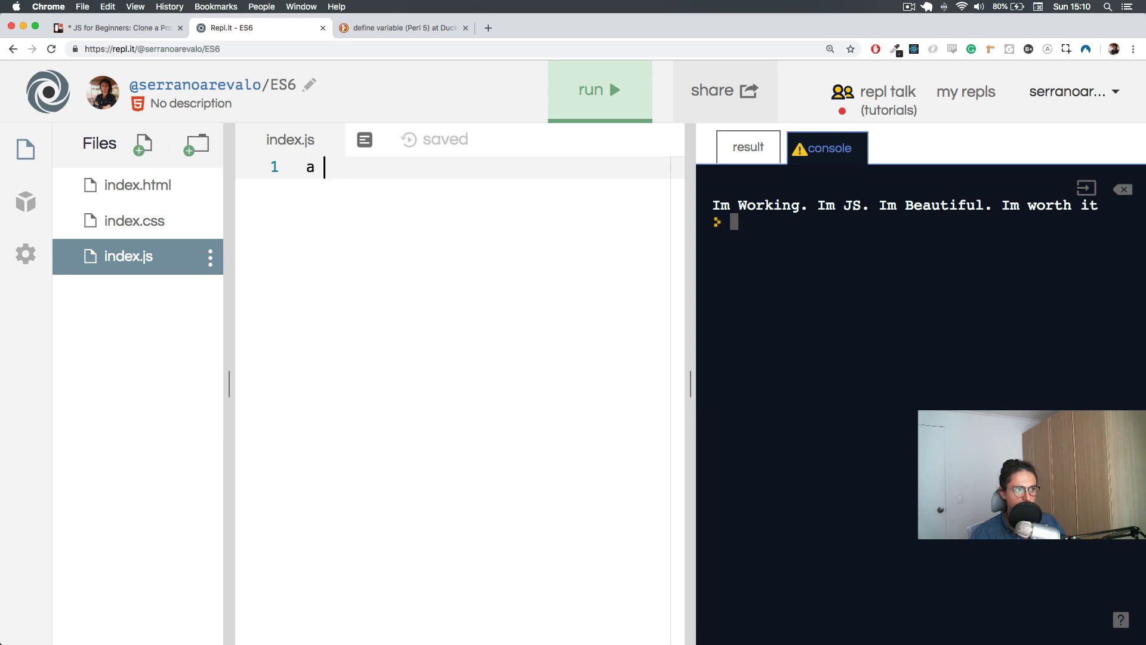
{"action": "type", "text": "="}
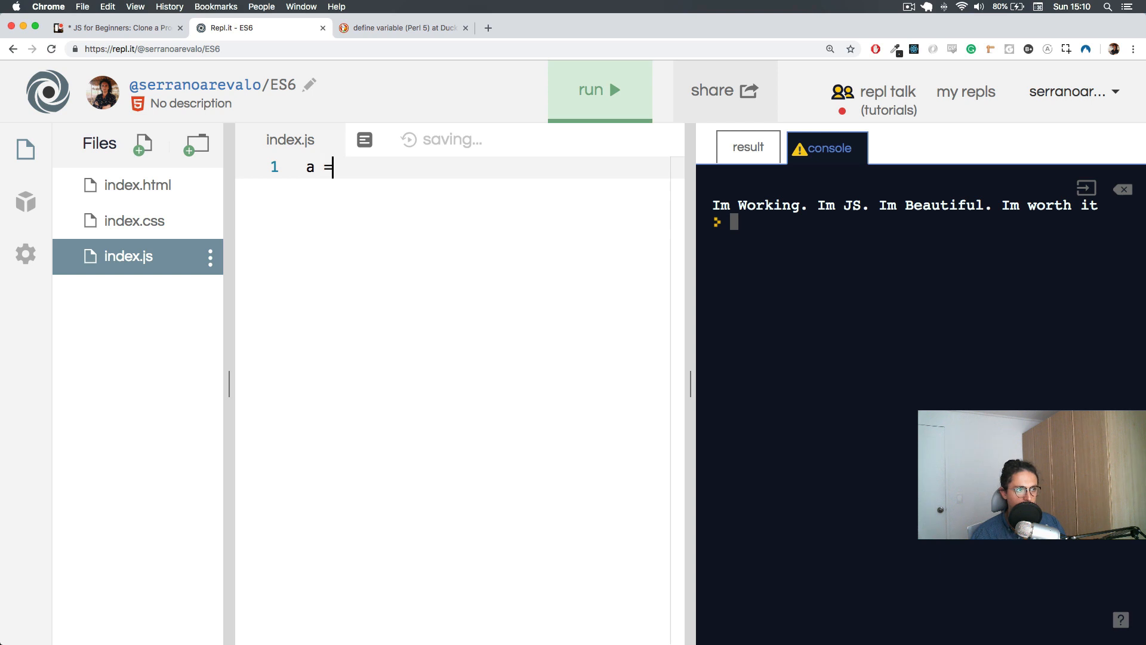
{"action": "type", "text": "2"}
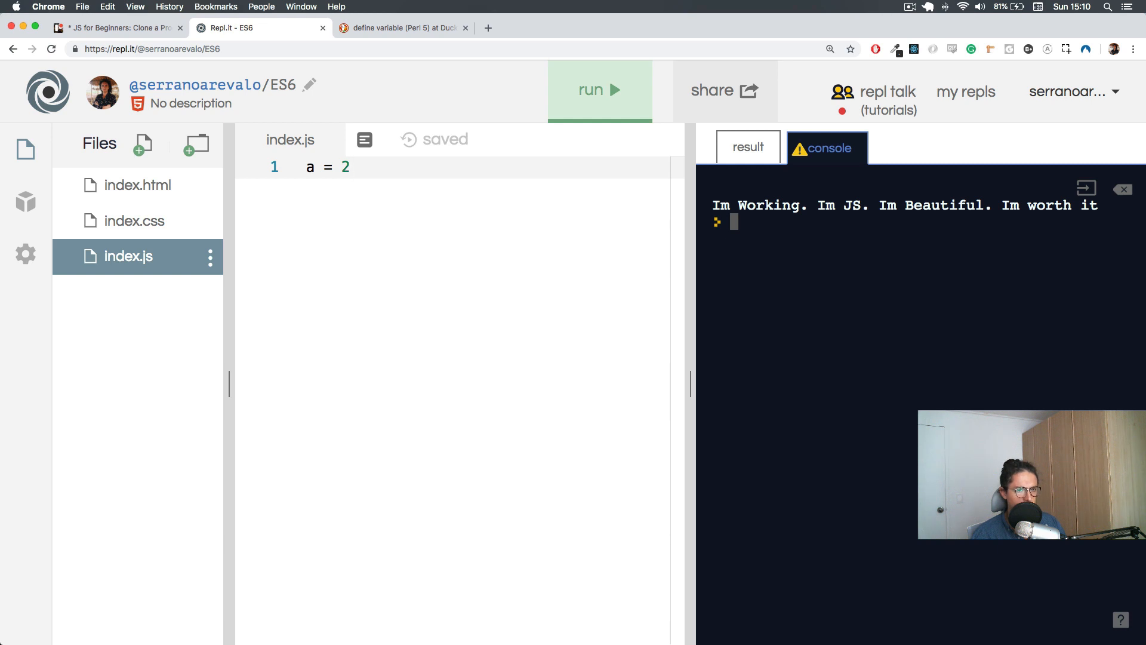
{"action": "type", "text": "21\\"}
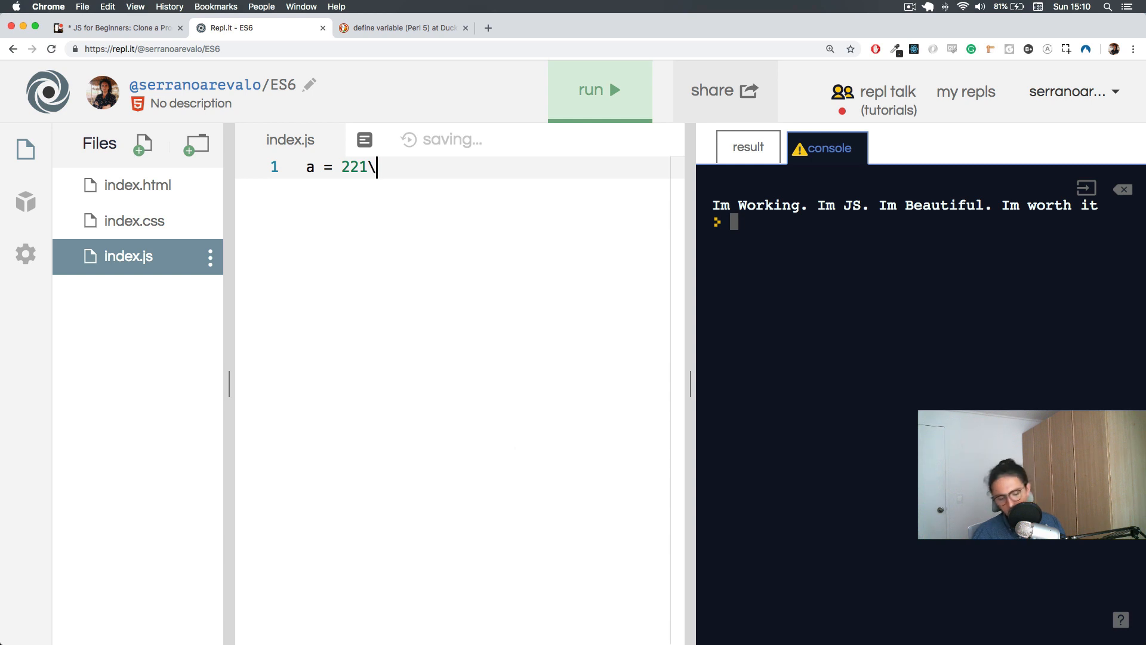
{"action": "key", "text": "Enter"}
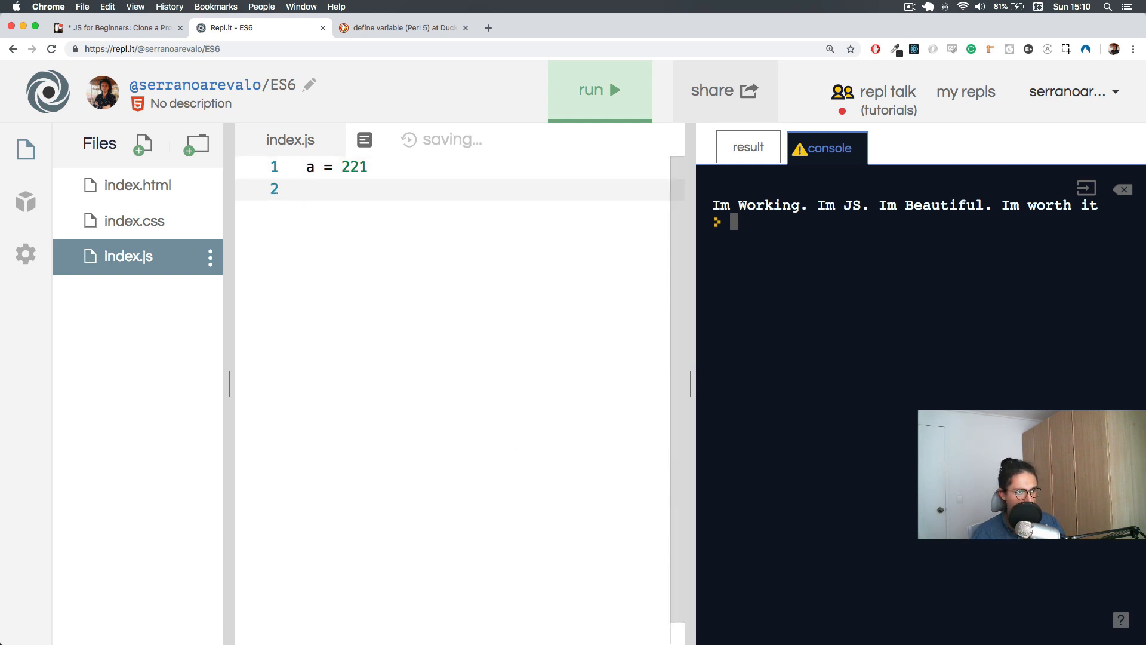
Step: Add 'b = a - 5' on line 2 and begin a third line
{"action": "type", "text": "b ="}
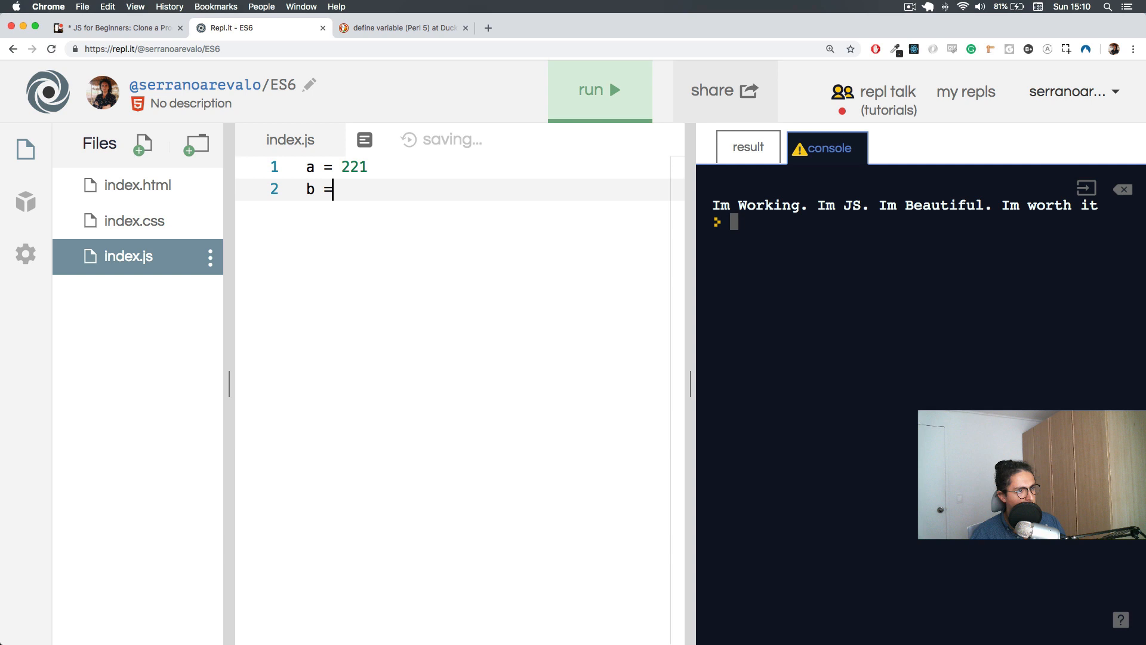
{"action": "type", "text": "a -"}
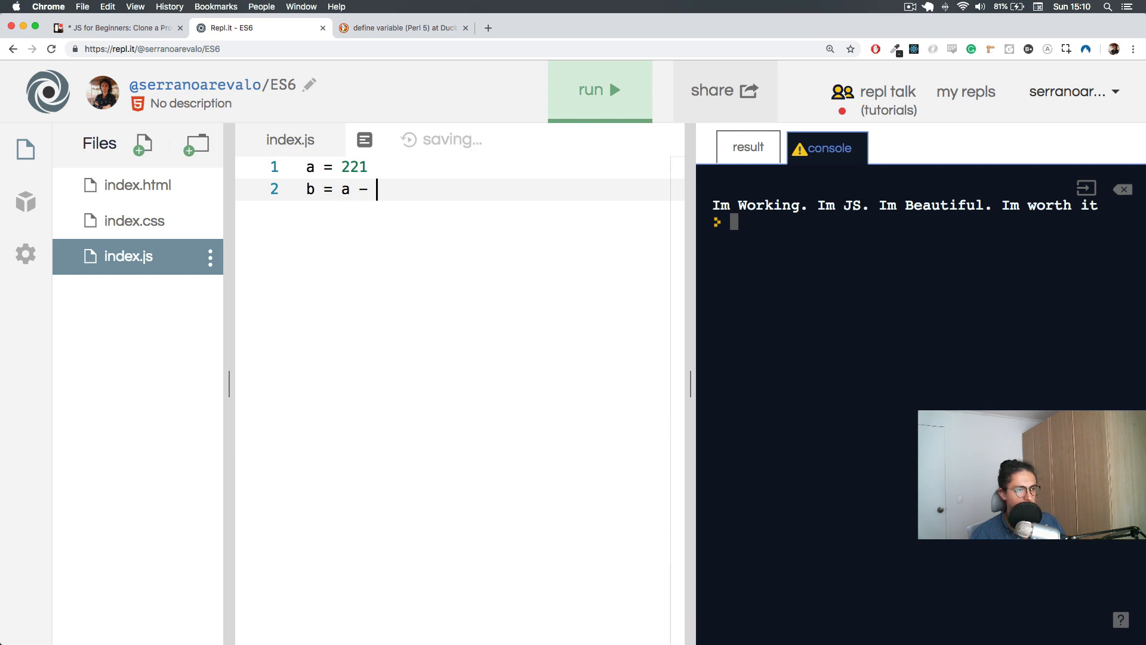
{"action": "type", "text": "5"}
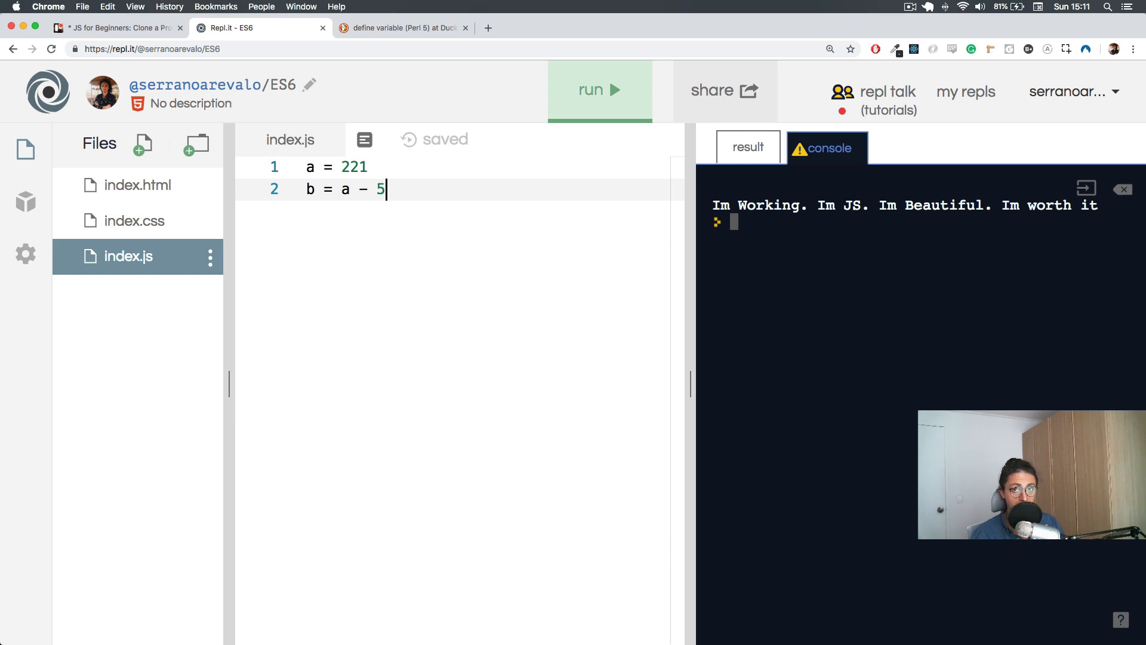
{"action": "key", "text": "Enter"}
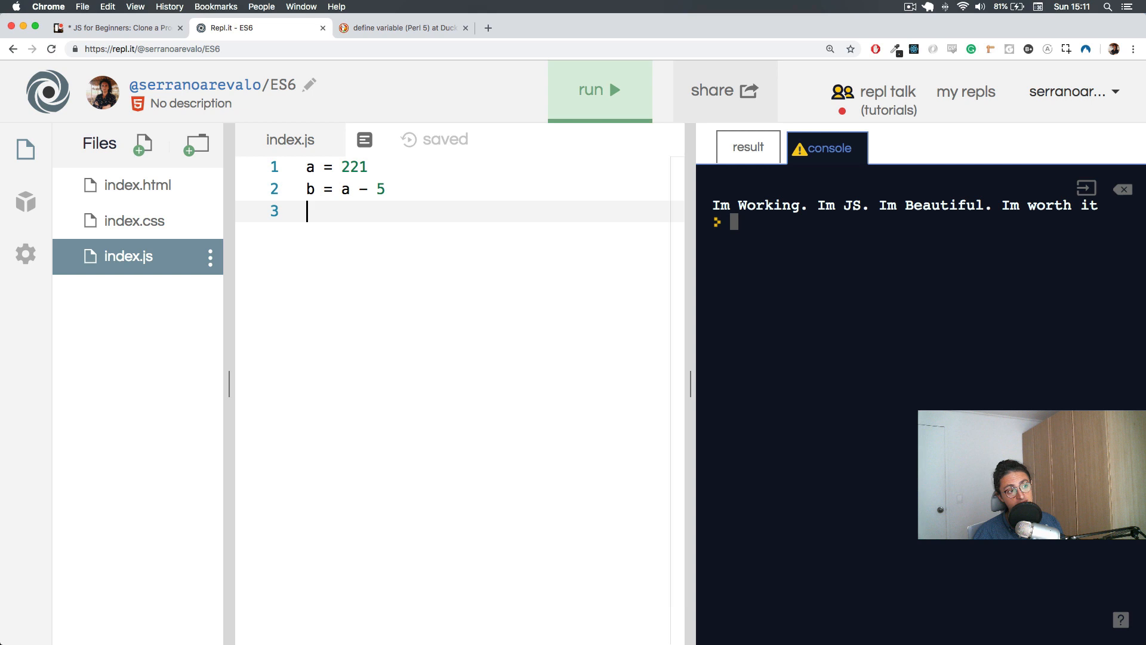
{"action": "type", "text": "con"}
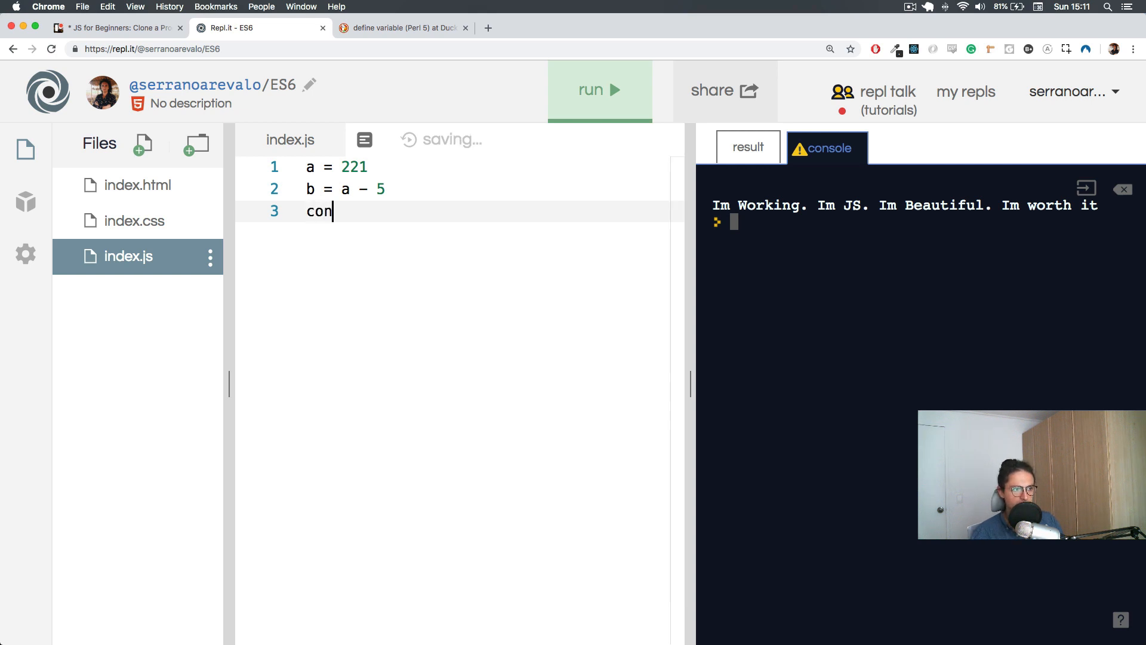
Step: Write console.log(b) on line 3, dismissing the function signature hint
{"action": "type", "text": "sole.log()"}
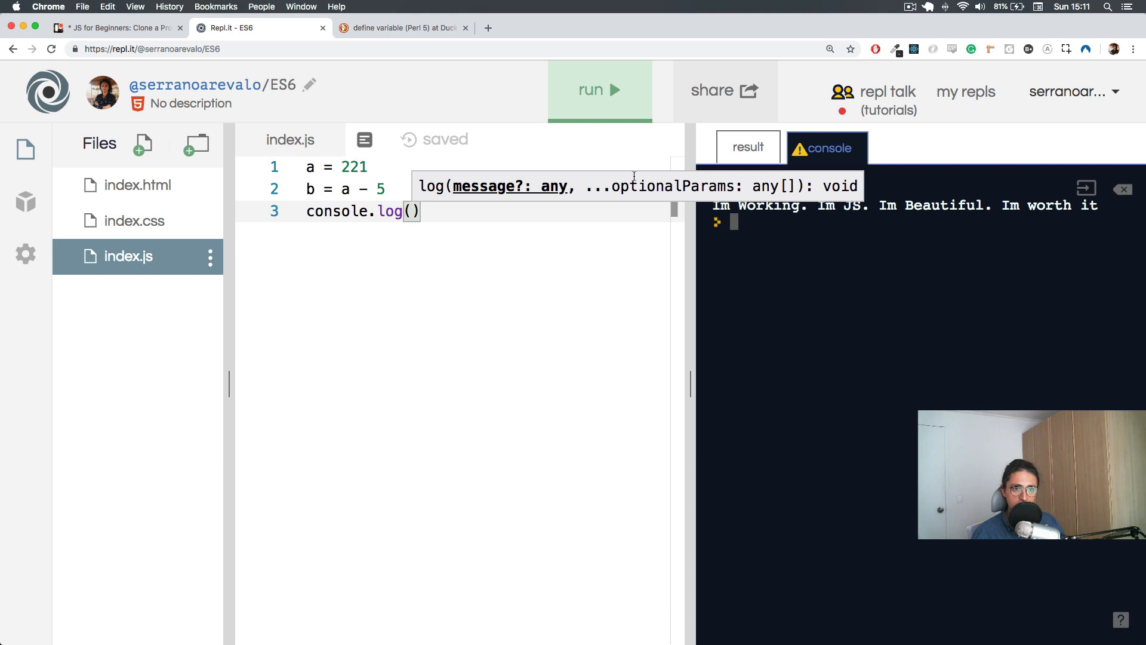
{"action": "mouse_move", "coordinate": [943, 246]}
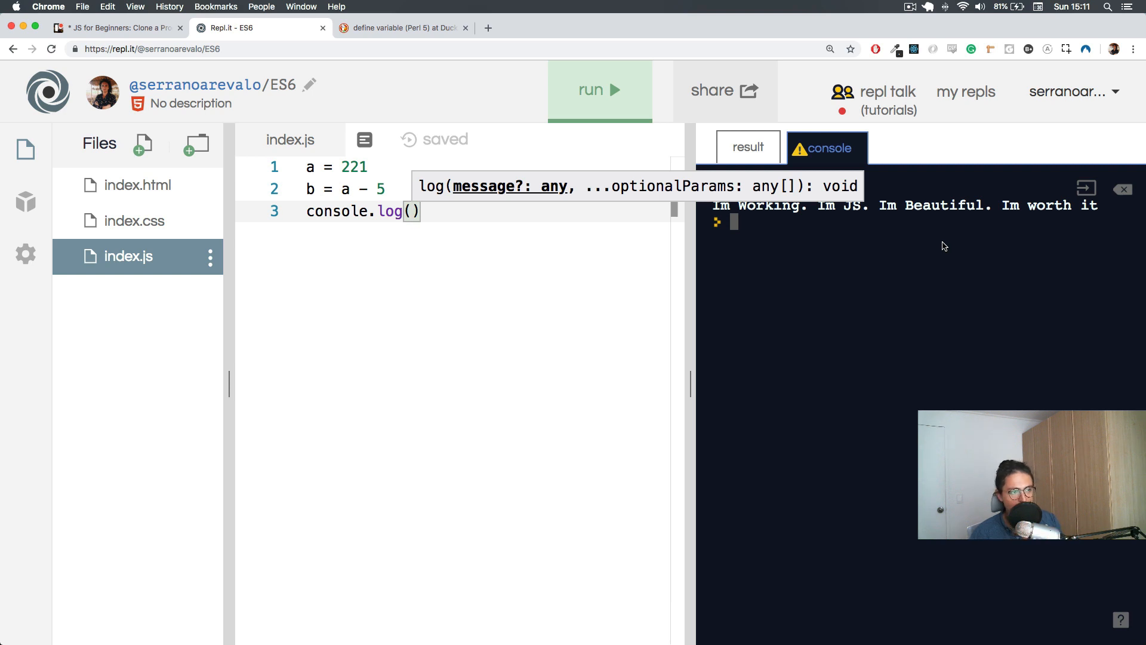
{"action": "left_click", "coordinate": [369, 211]}
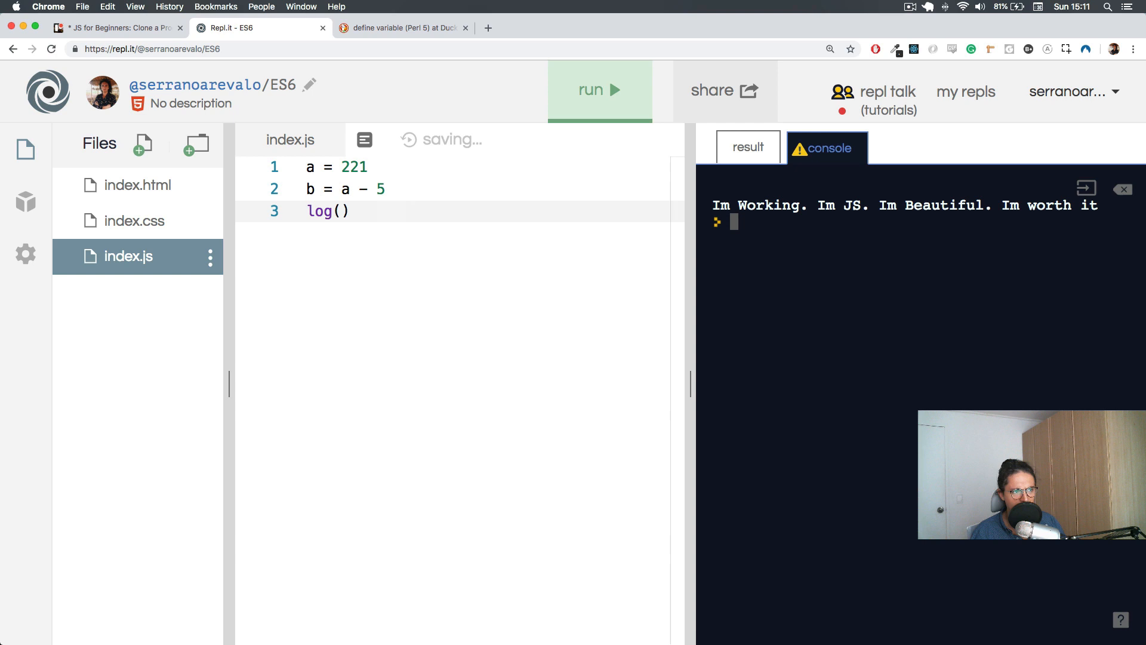
{"action": "type", "text": "console."}
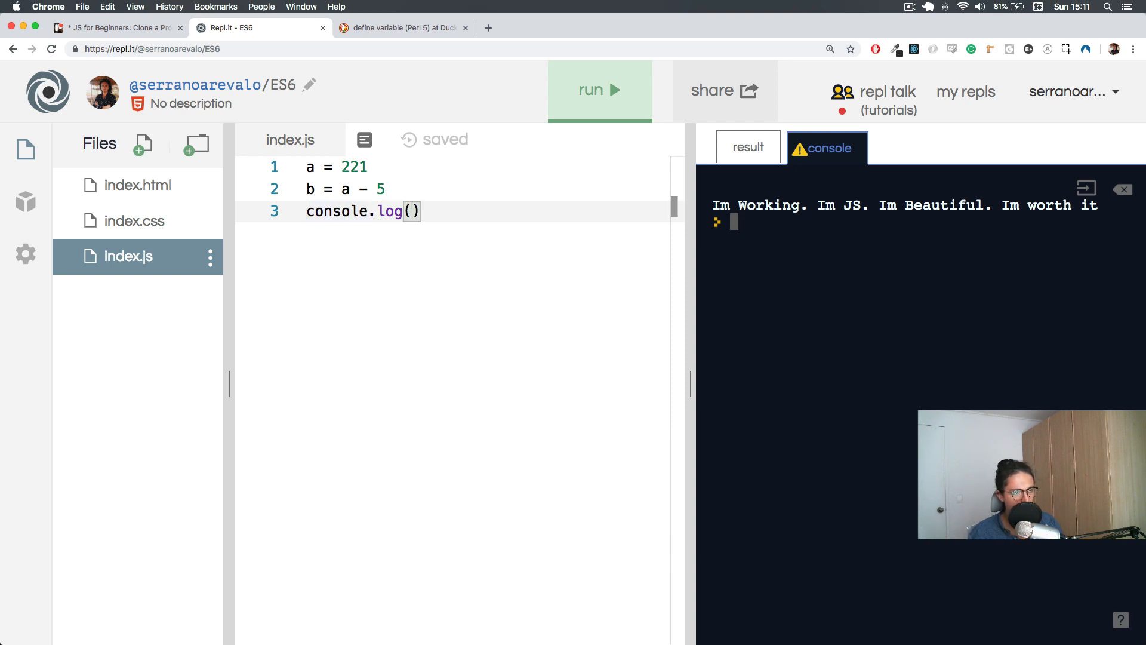
{"action": "type", "text": "b"}
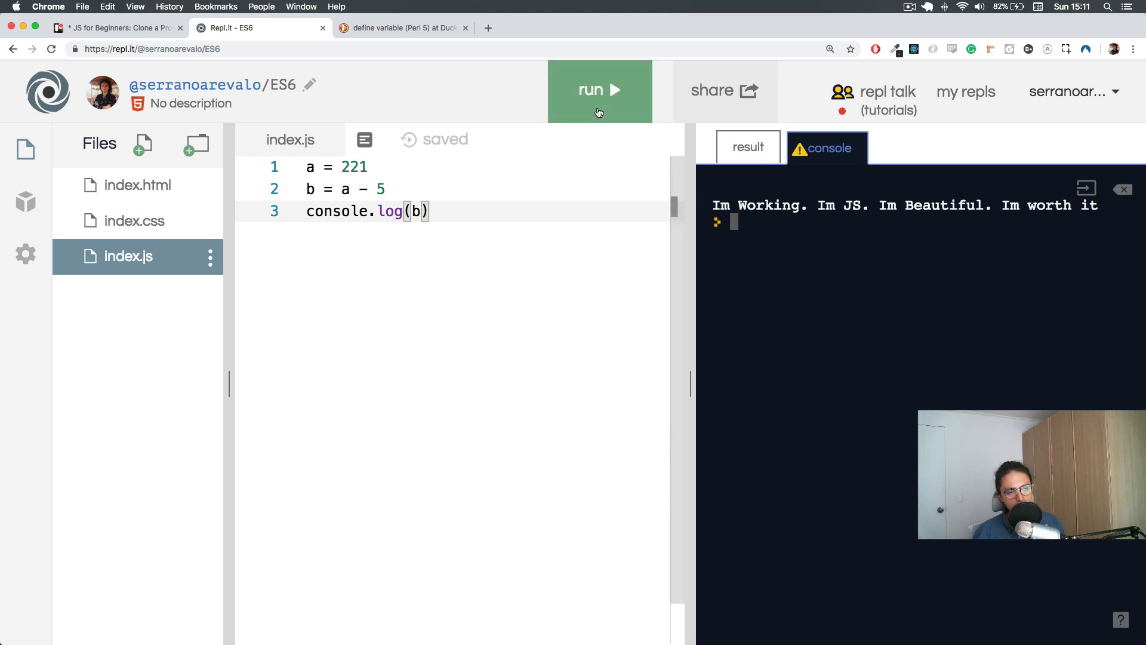
Step: Run the script and confirm the console prints 216
{"action": "left_click", "coordinate": [598, 90]}
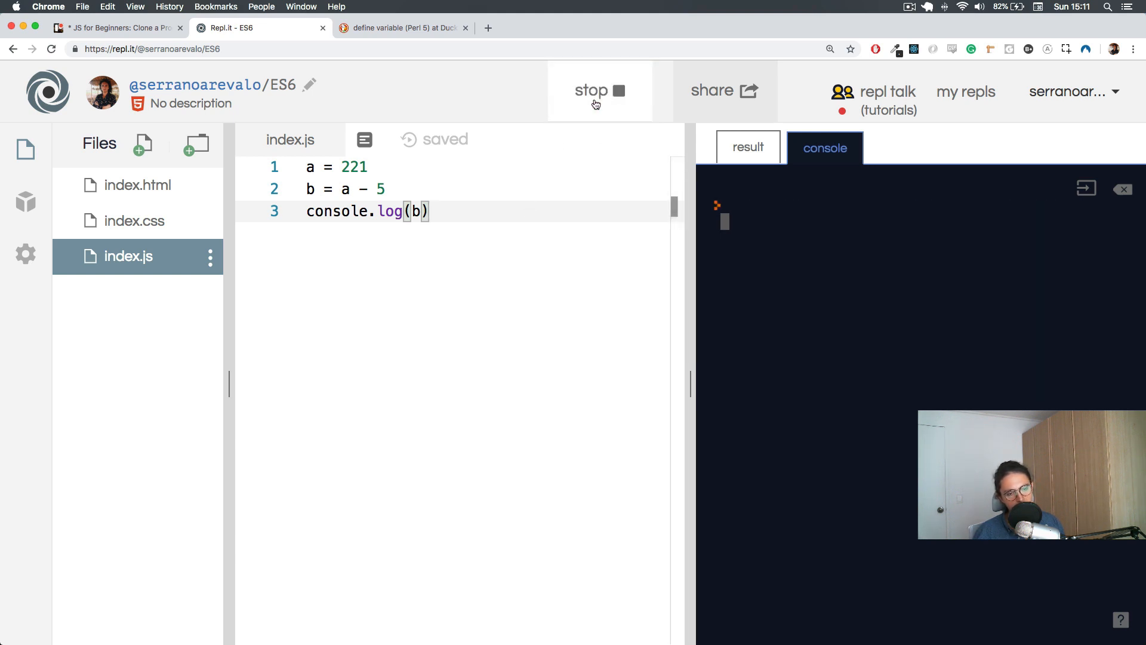
{"action": "left_click", "coordinate": [596, 95]}
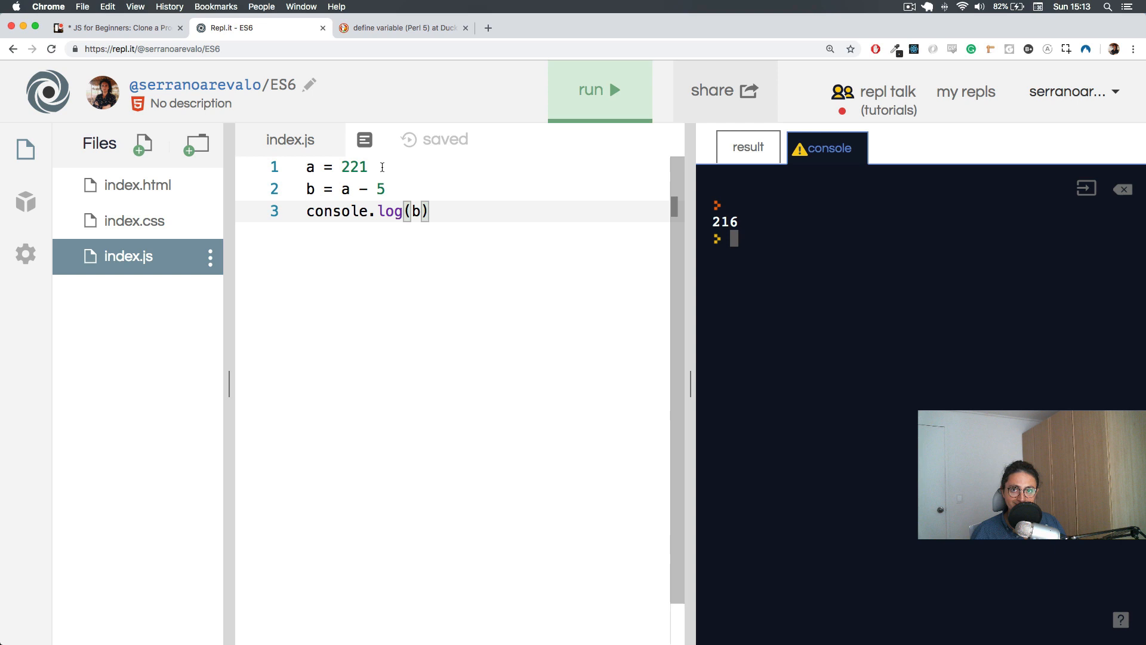
{"action": "mouse_move", "coordinate": [399, 188]}
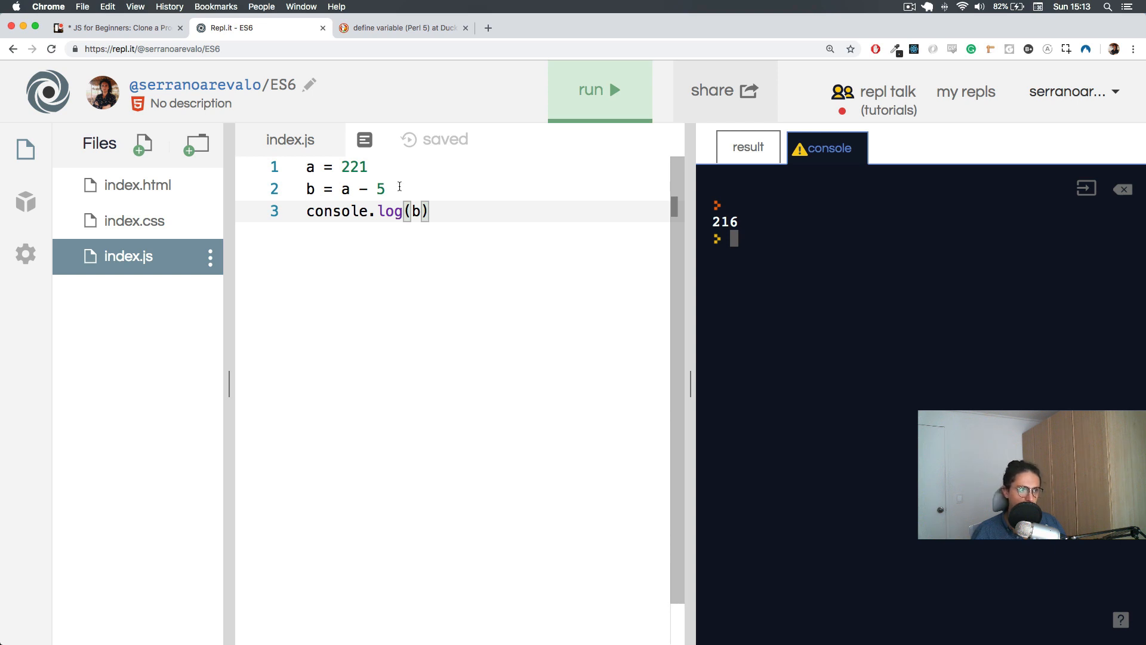
Step: Append 'b = a - 5' onto line 1 and run it to see the SyntaxError
{"action": "key", "text": "Backspace"}
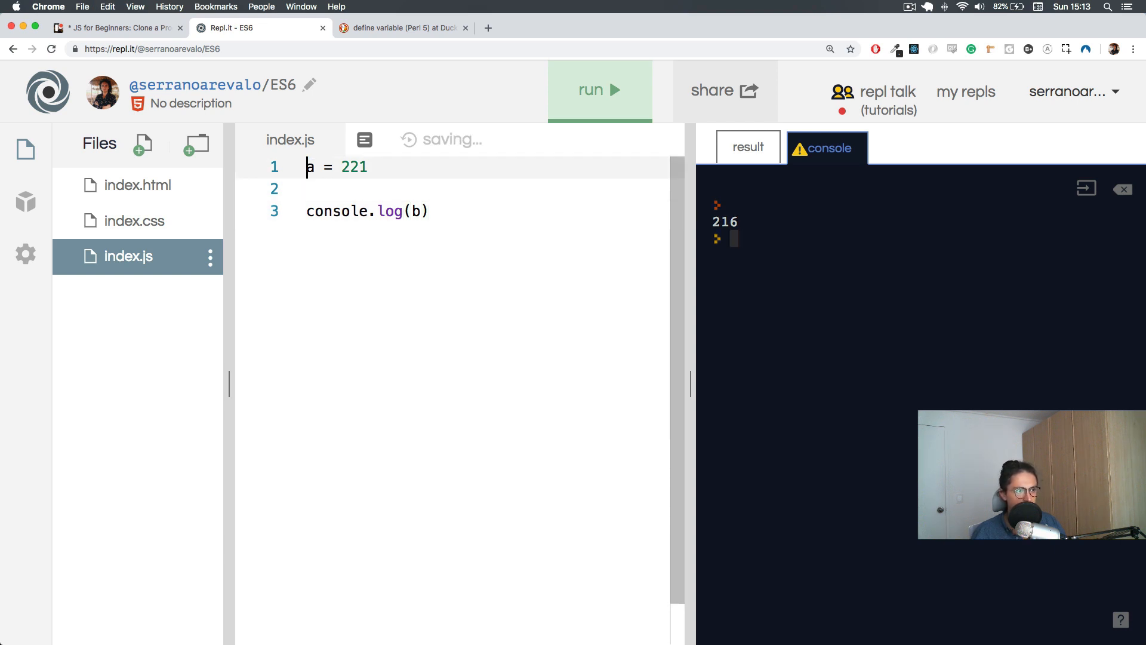
{"action": "type", "text": "b = a - 5"}
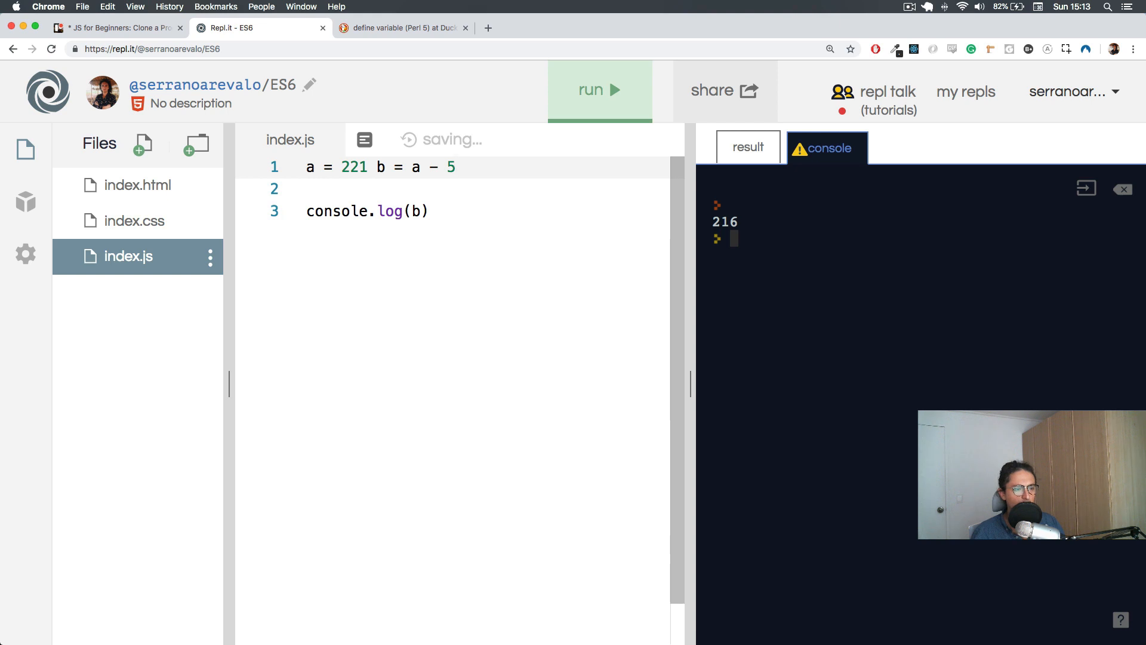
{"action": "left_click", "coordinate": [599, 90]}
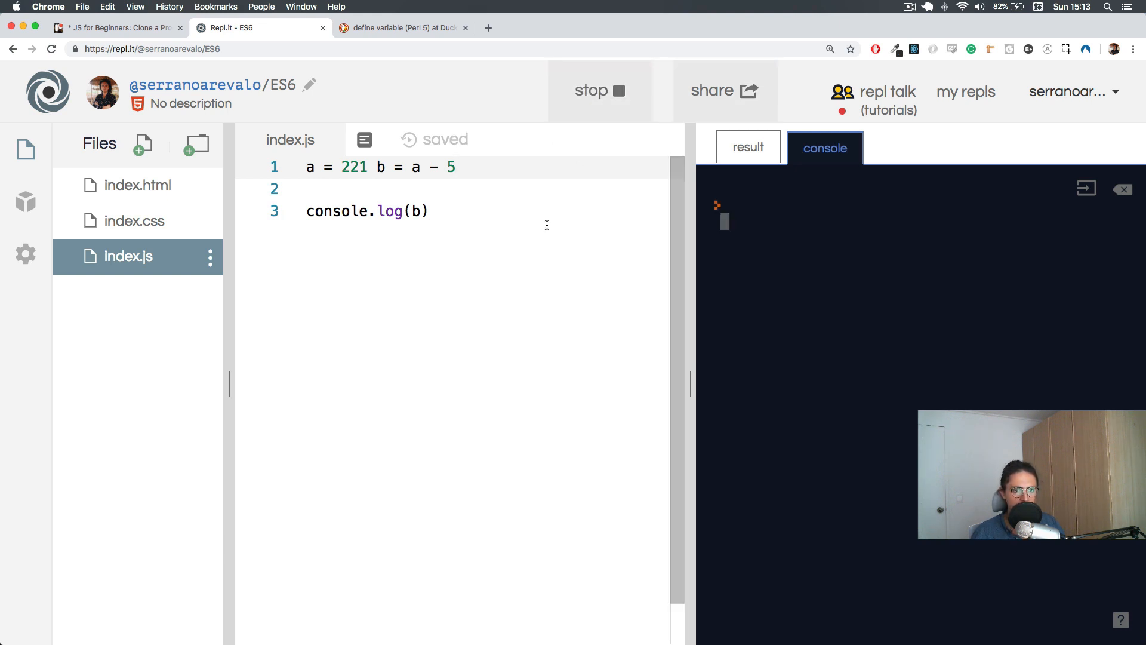
Step: Move 'b = a - 5' back onto its own line and remove the blank line
{"action": "left_click", "coordinate": [599, 90]}
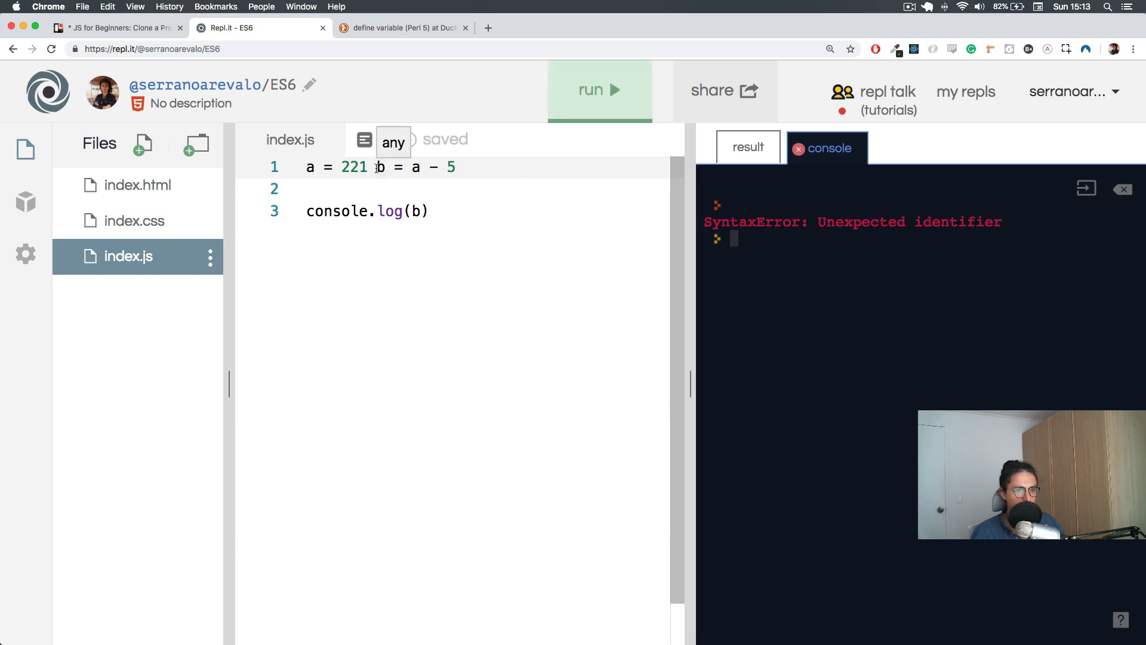
{"action": "key", "text": "Enter"}
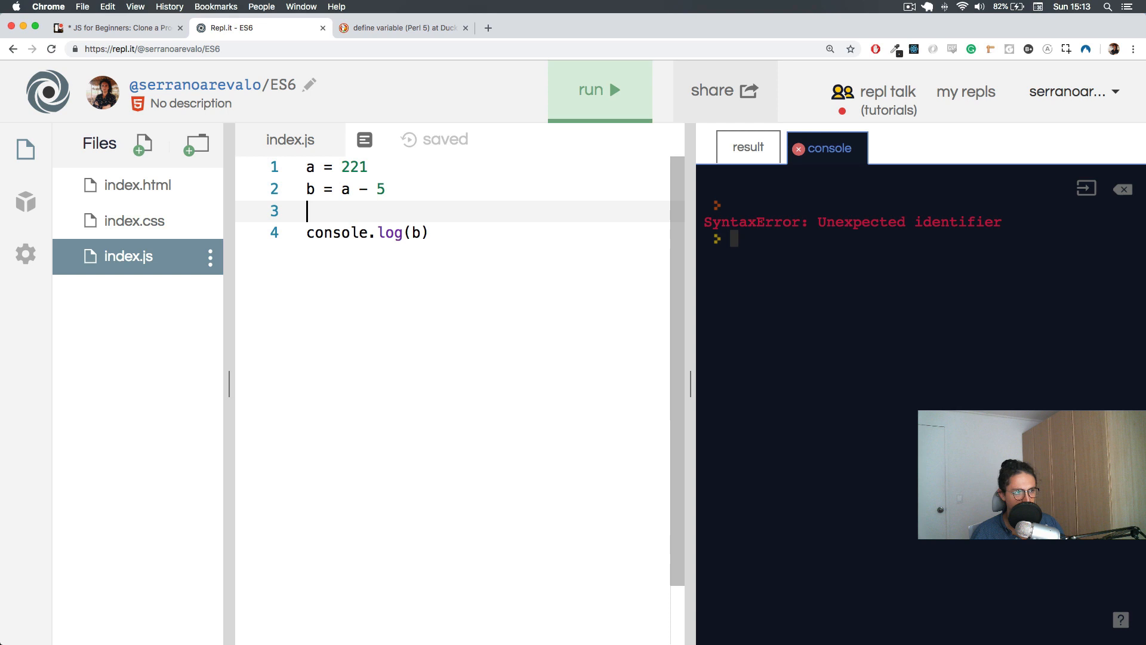
{"action": "key", "text": "Backspace"}
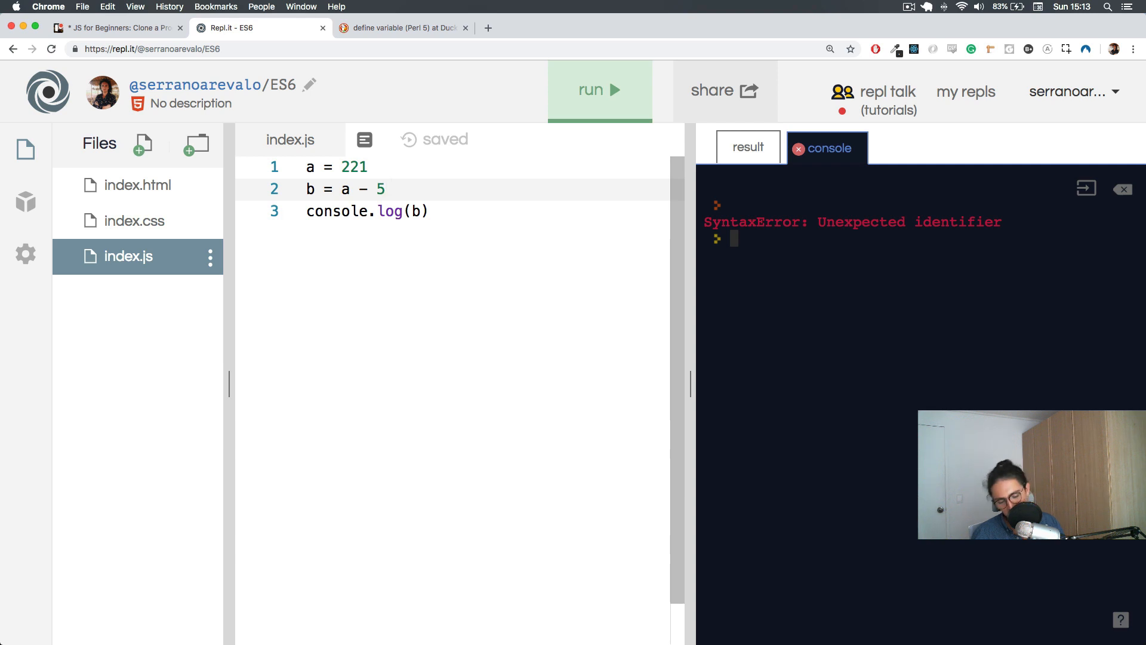
Step: End lines 1 and 2 with semicolons
{"action": "type", "text": ";"}
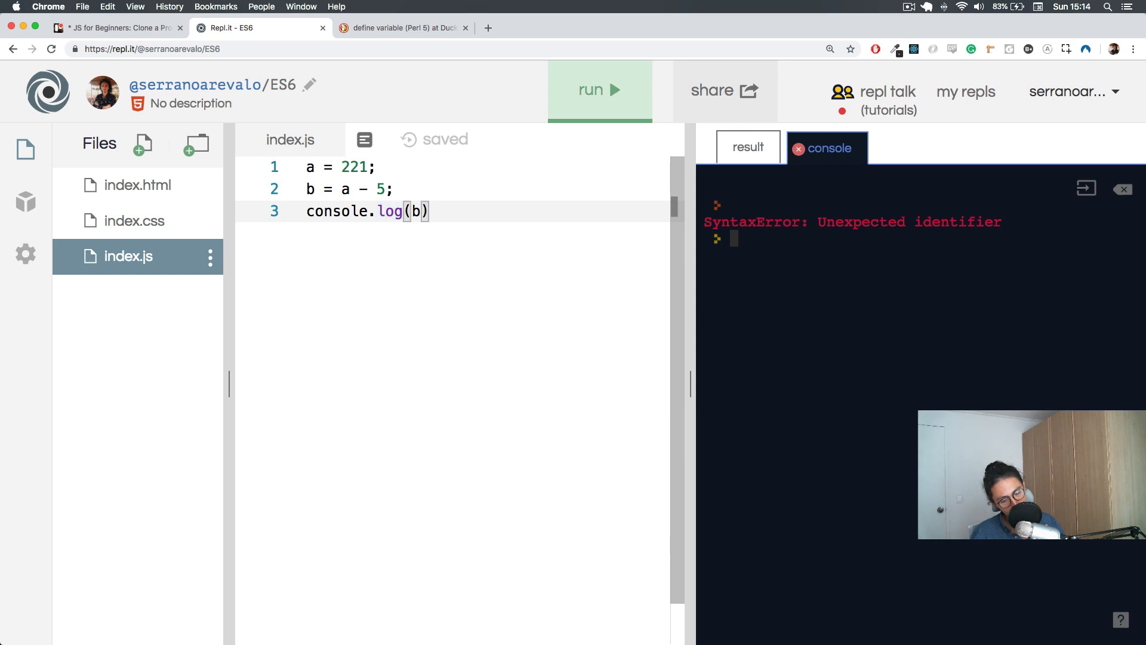
{"action": "type", "text": ";"}
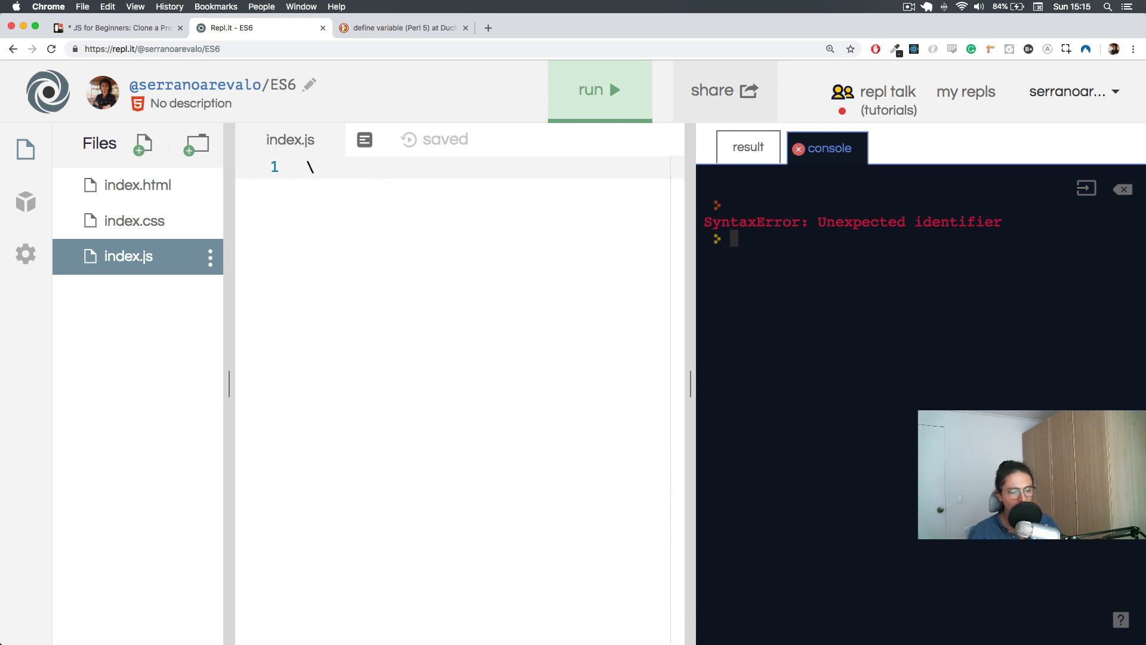
Step: Delete the stray backslash and write Create, Initialize and Use as three lines
{"action": "key", "text": "Backspace"}
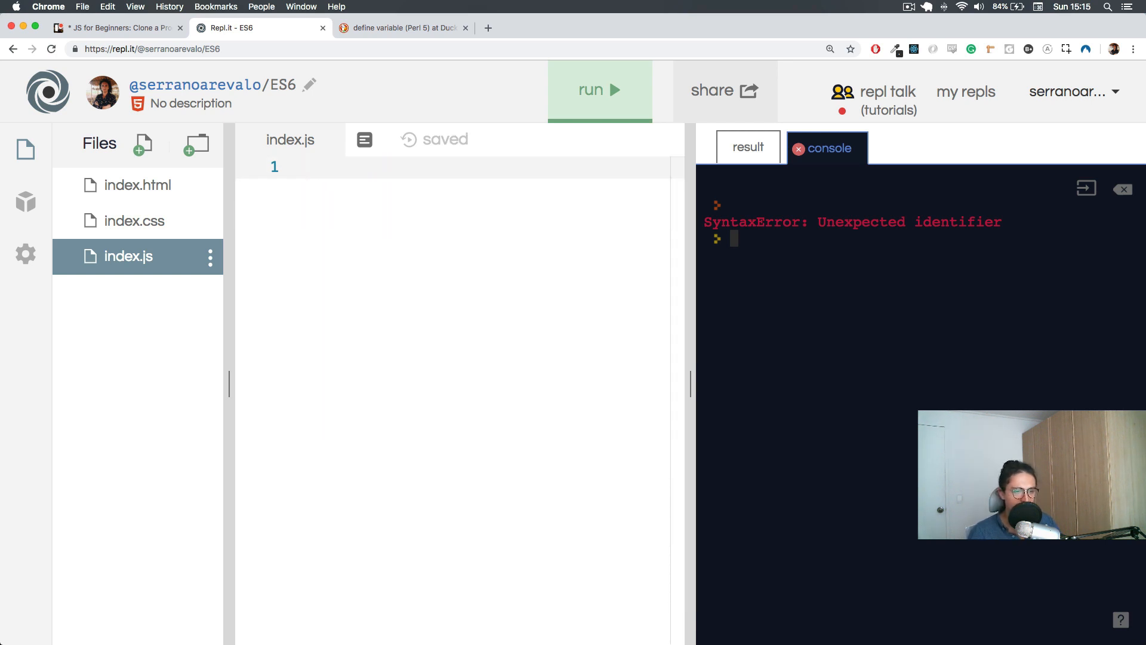
{"action": "type", "text": "1"}
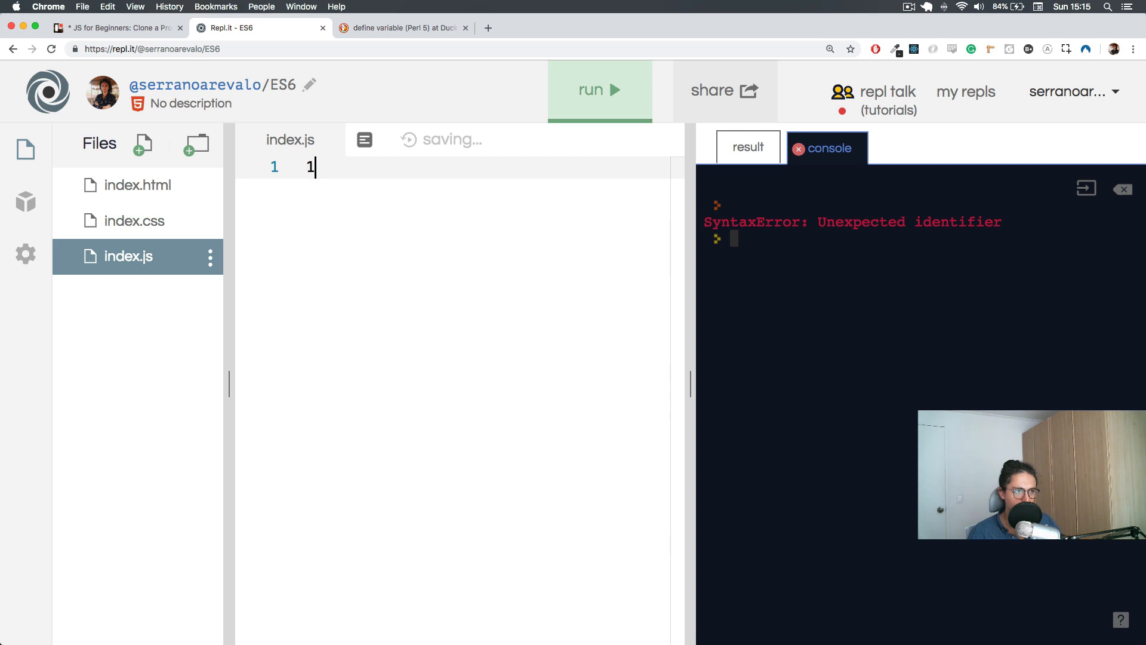
{"action": "type", "text": "Cre"}
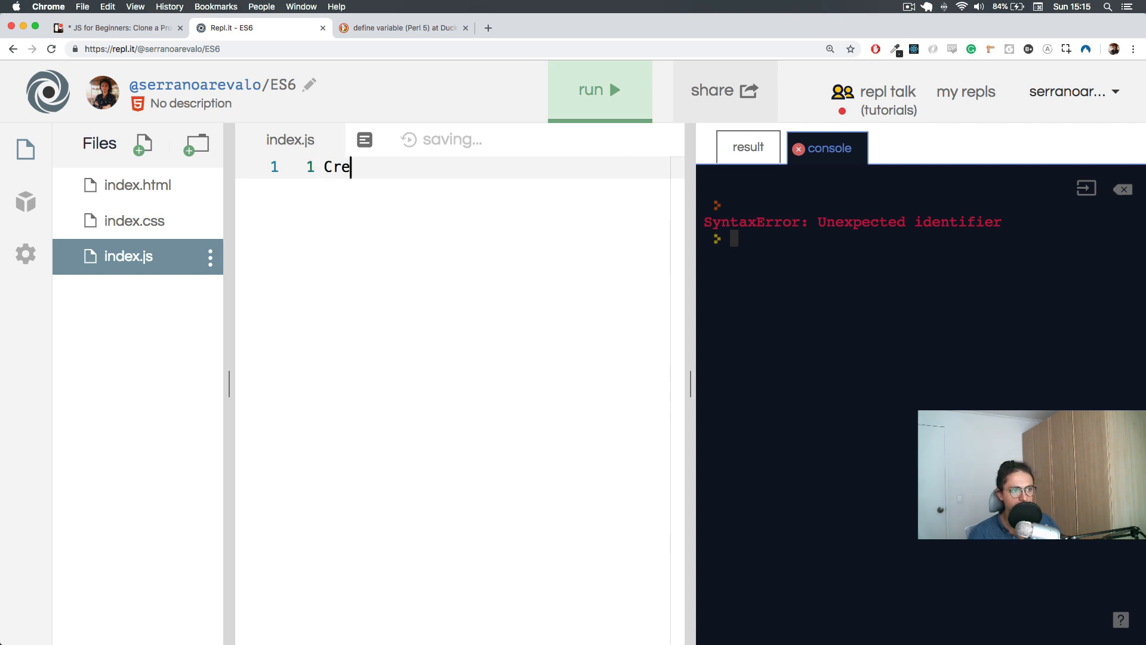
{"action": "key", "text": "backspace"}
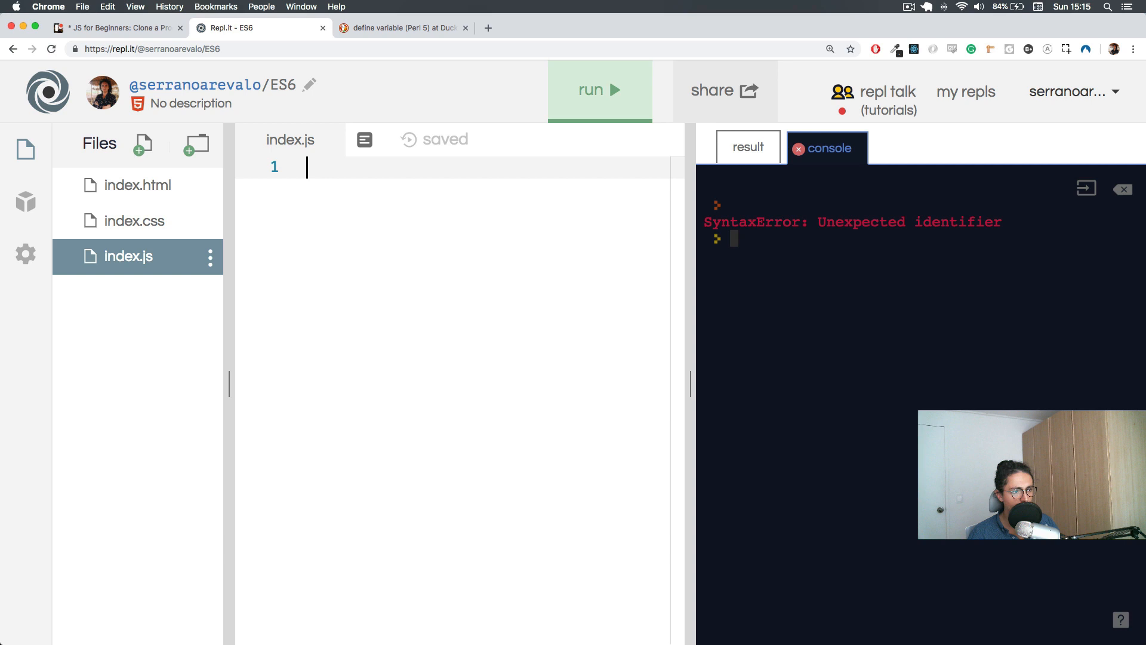
{"action": "type", "text": "Create"}
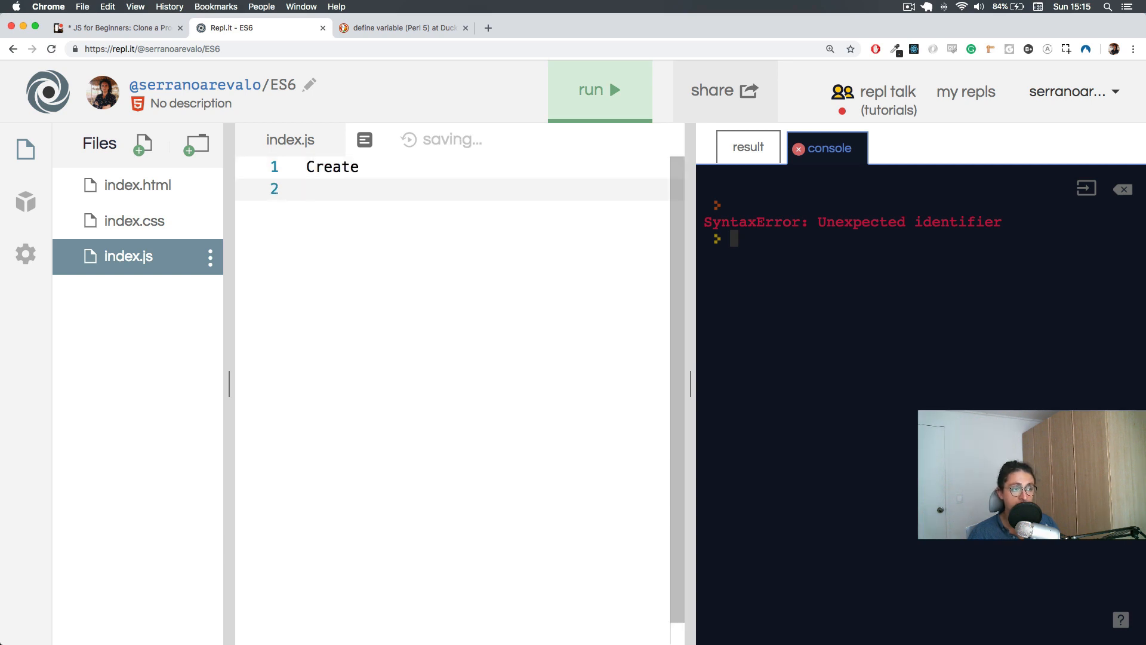
{"action": "type", "text": "Initializ"}
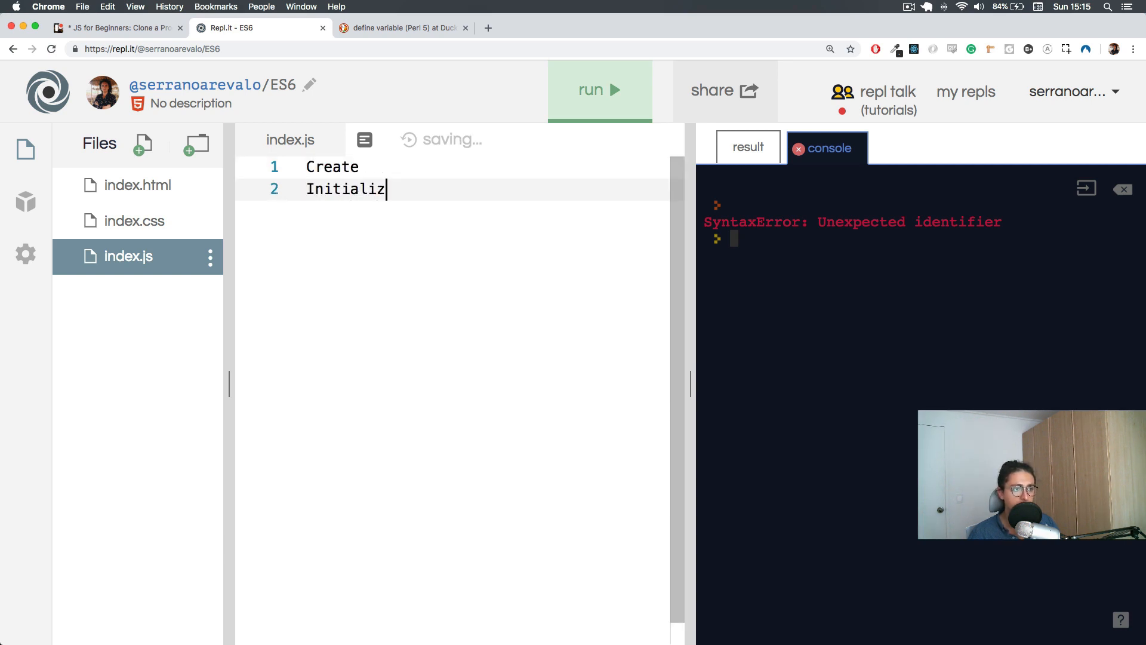
{"action": "type", "text": "e"}
{"action": "type", "text": "Use"}
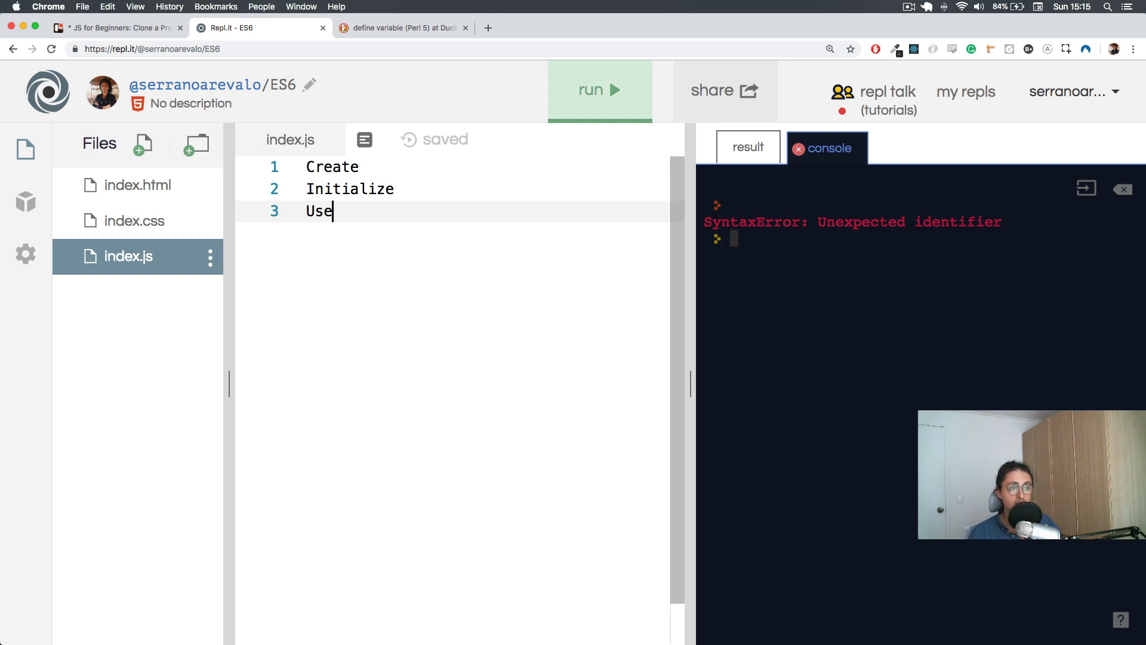
{"action": "left_click", "coordinate": [331, 189]}
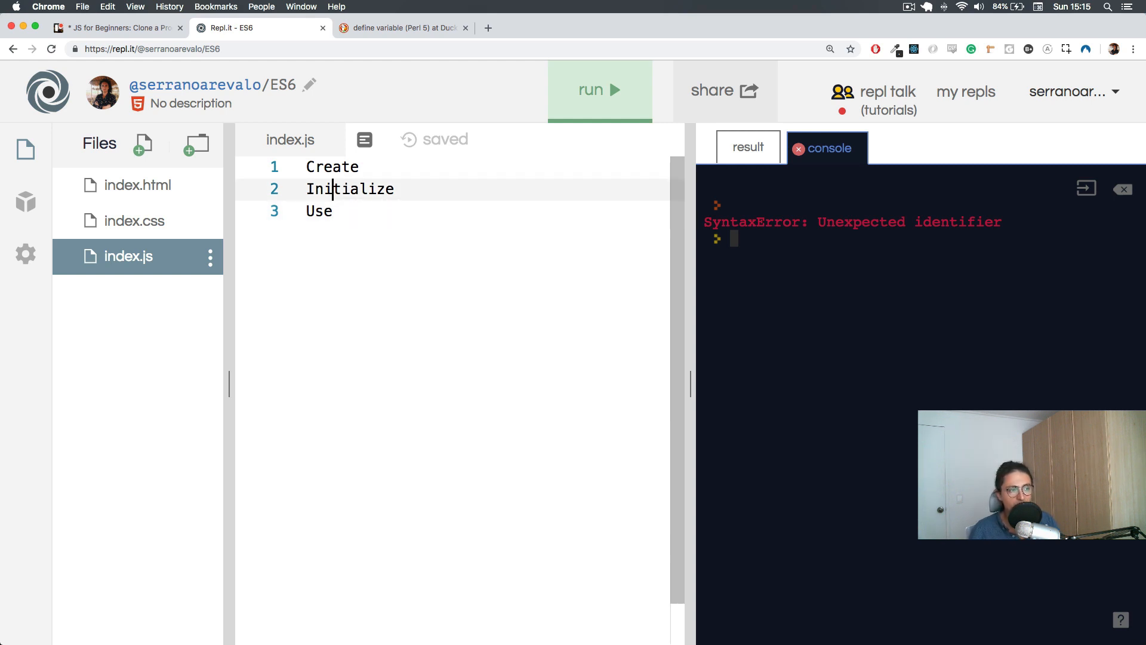
{"action": "key", "text": "Backspace"}
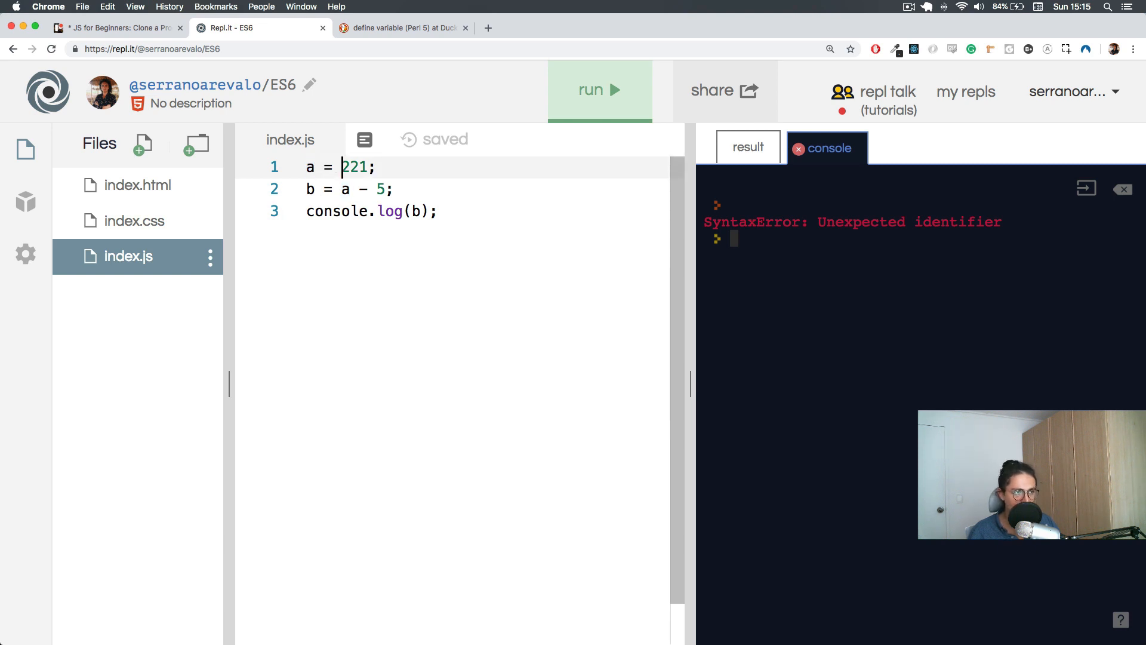
Step: Double-click on line 1 of the restored a = 221; code
{"action": "double_click", "coordinate": [355, 166]}
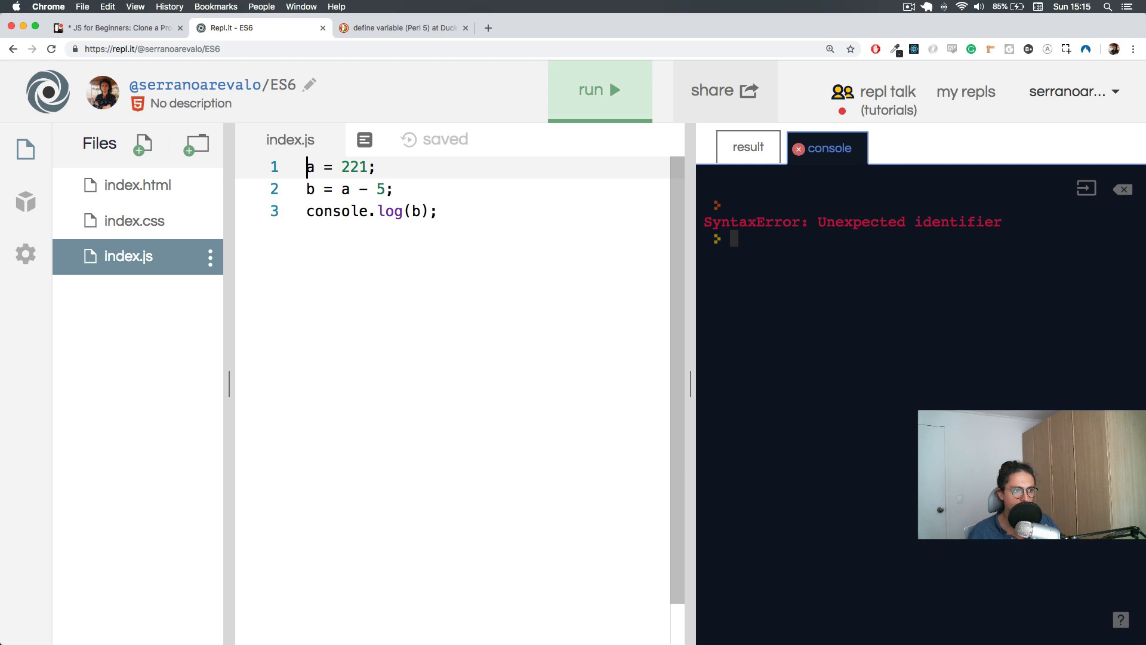
Step: Search 'let meaning js', open MDN's let page, and follow its naming-explanation link
{"action": "type", "text": "let meaning js"}
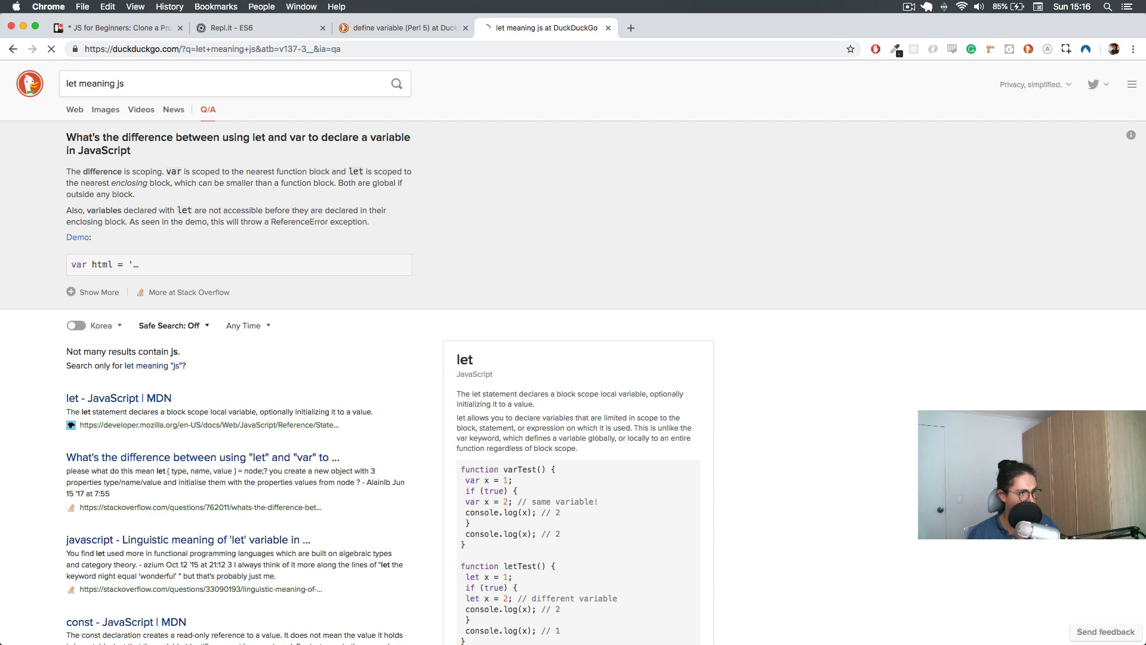
{"action": "left_click", "coordinate": [106, 397]}
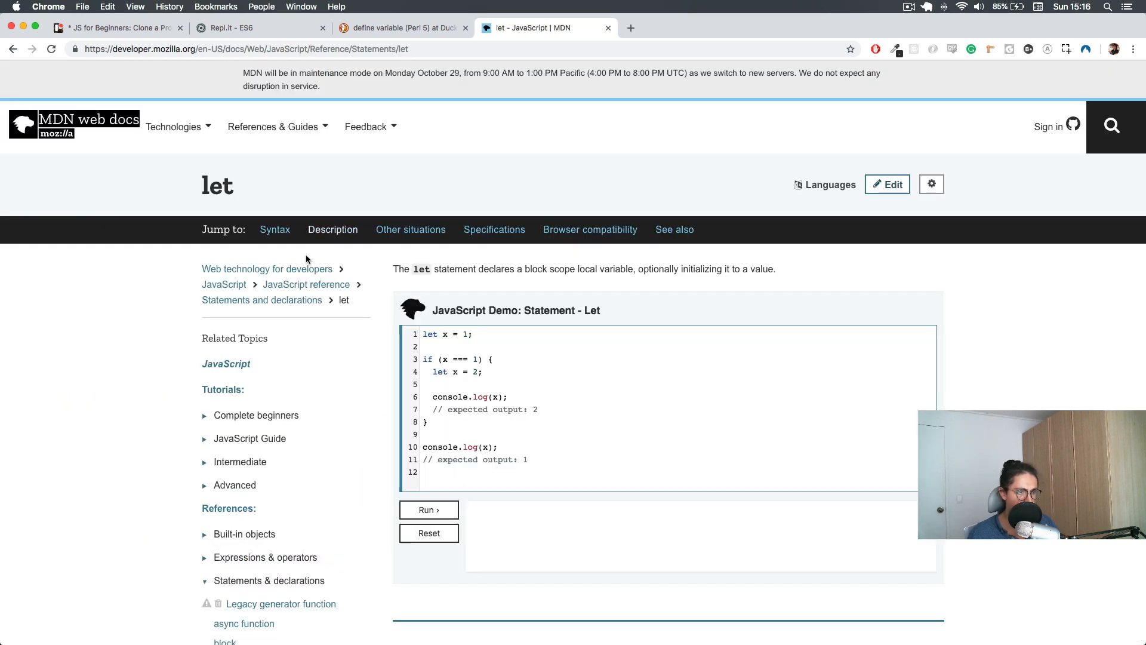
{"action": "scroll", "scroll_direction": "down", "scroll_amount": 3}
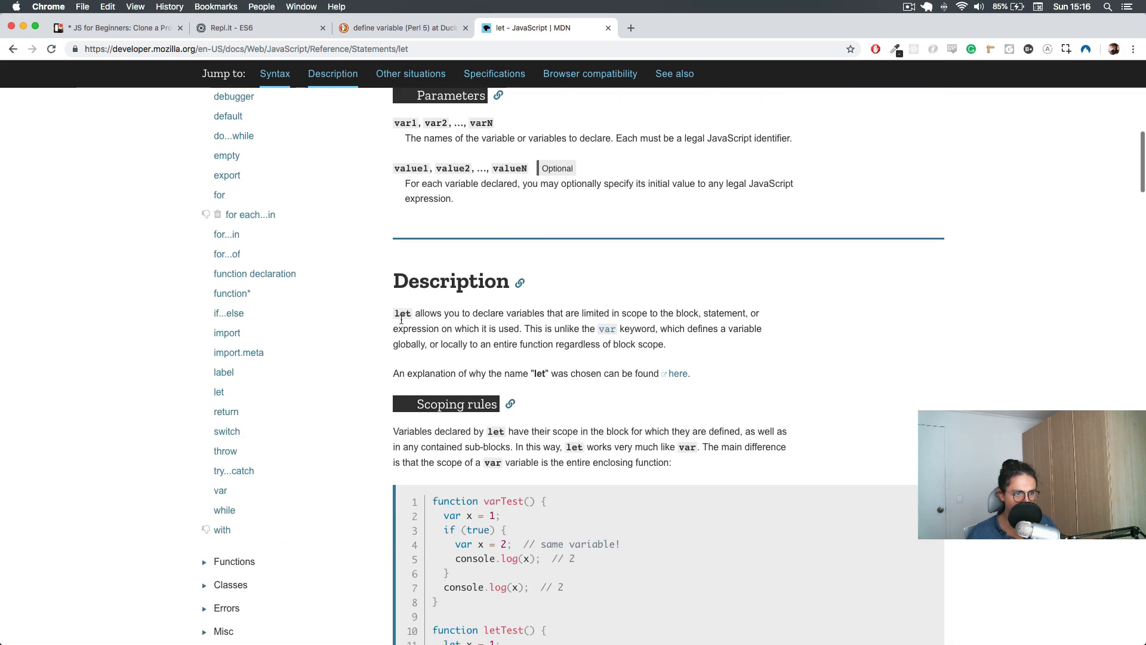
{"action": "left_click", "coordinate": [678, 373]}
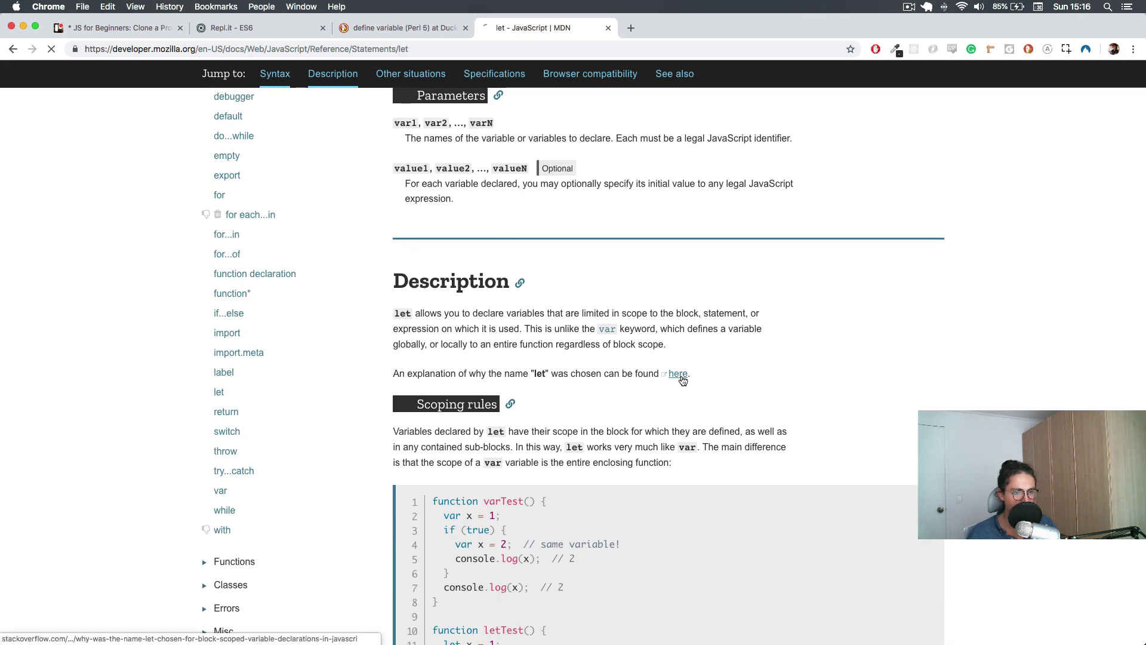
Step: Read through the Stack Overflow answers on why 'let' was chosen, then return to the ES6 repl
{"action": "left_click", "coordinate": [677, 374]}
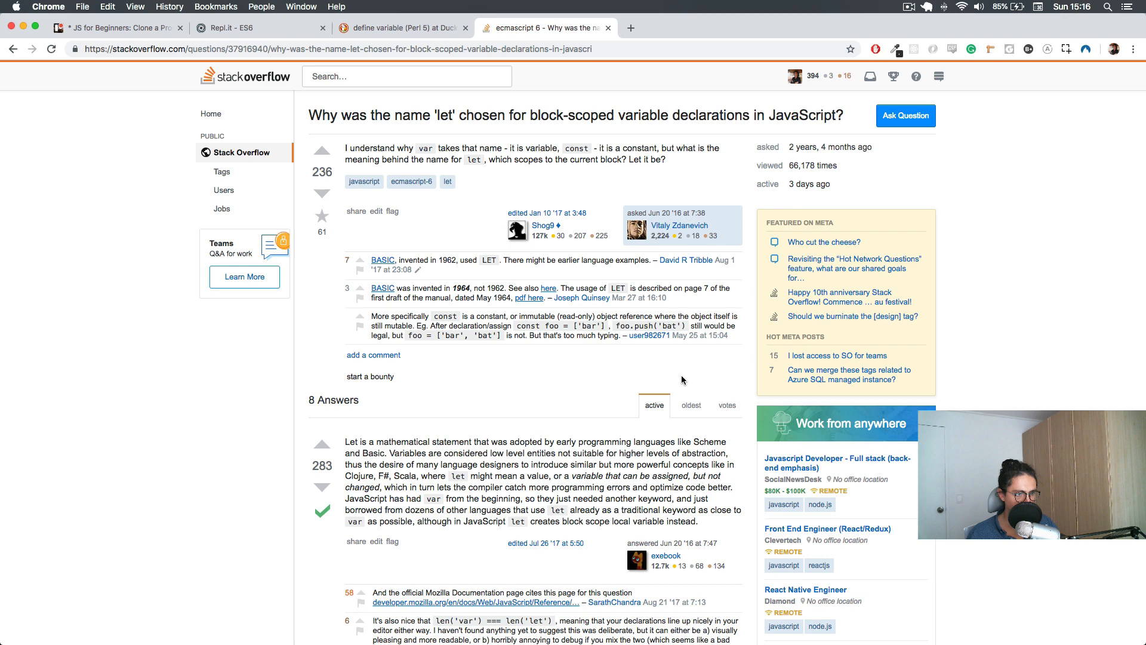
{"action": "mouse_move", "coordinate": [364, 442]}
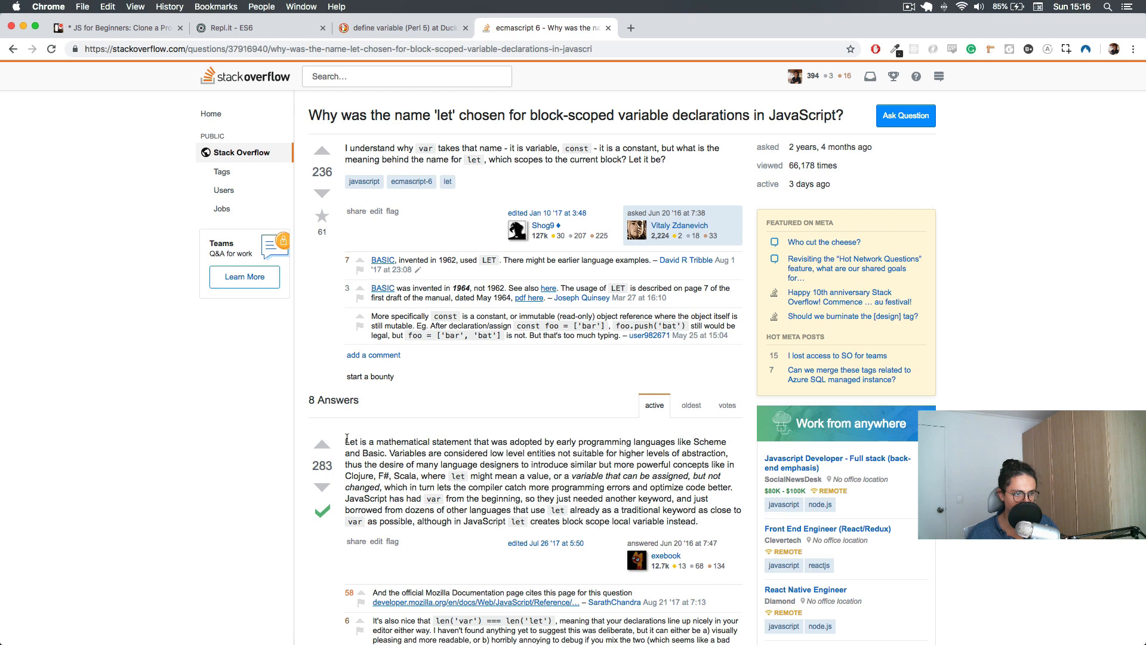
{"action": "scroll", "scroll_direction": "down", "scroll_amount": 3}
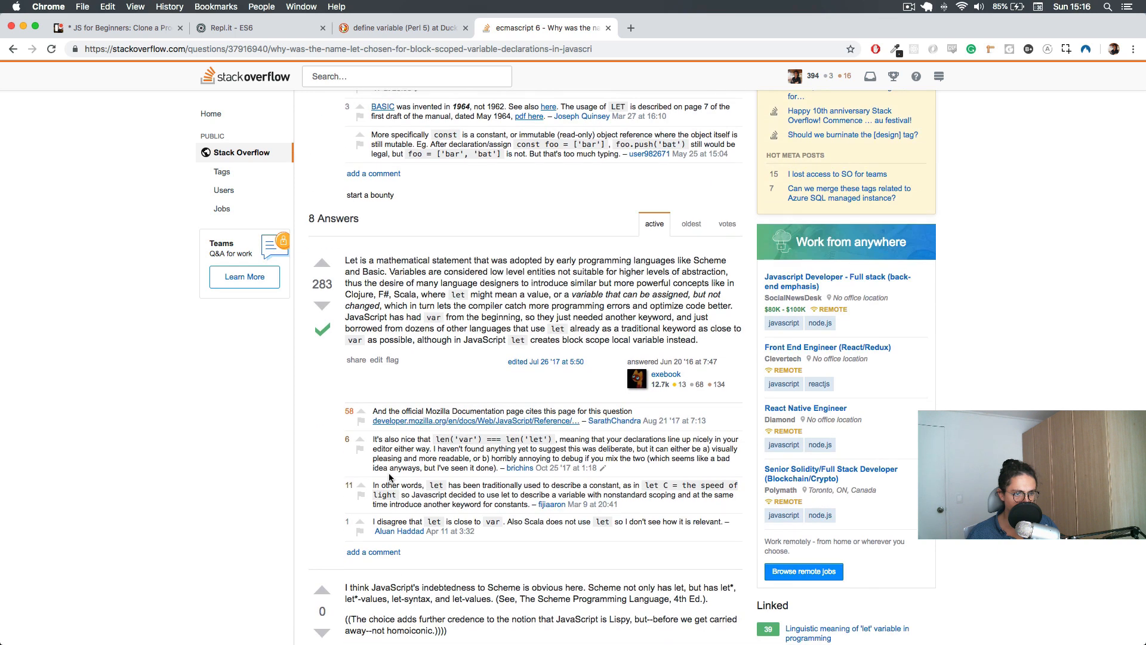
{"action": "scroll", "scroll_direction": "down", "scroll_amount": 3}
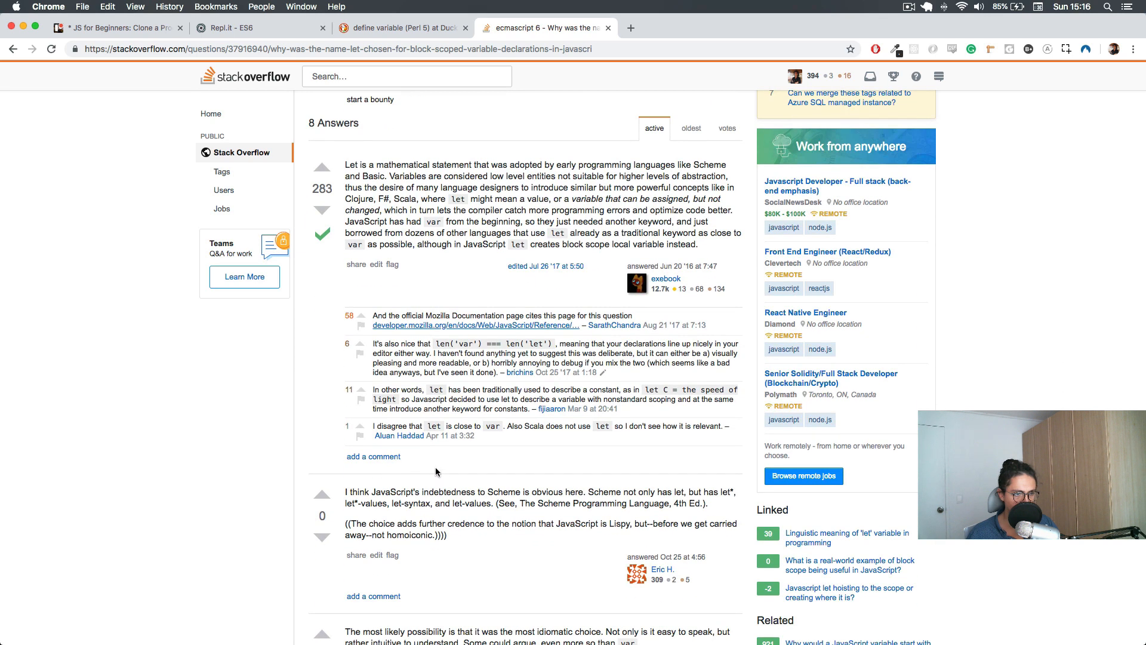
{"action": "scroll", "scroll_direction": "down", "scroll_amount": 3}
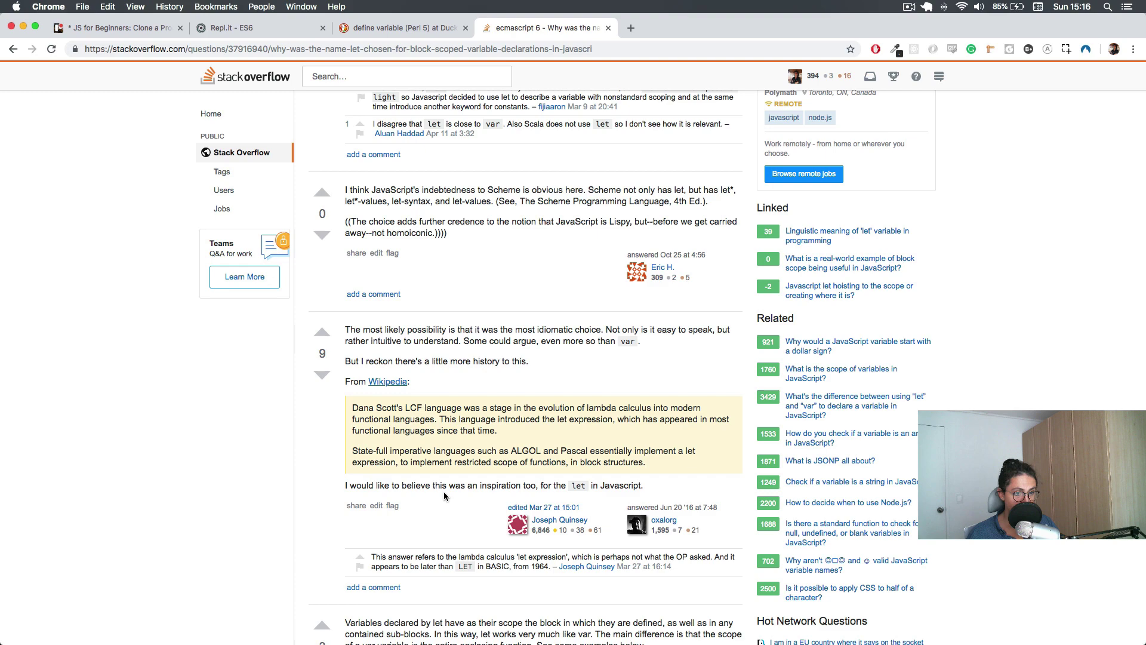
{"action": "scroll", "scroll_direction": "down", "scroll_amount": 3}
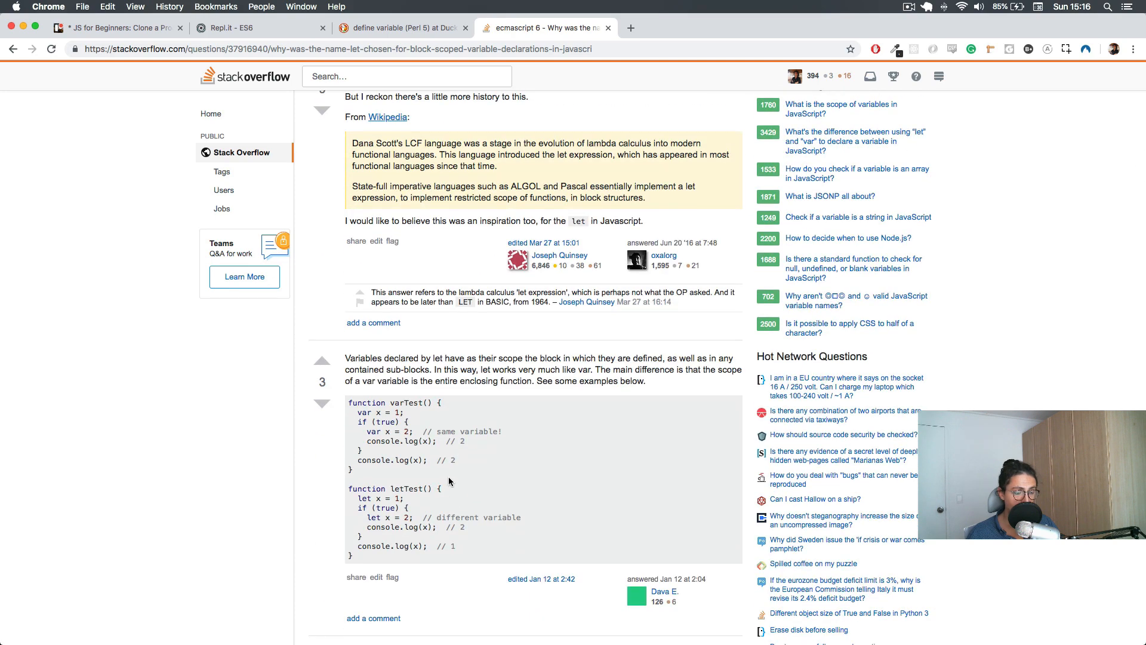
{"action": "scroll", "scroll_direction": "down", "scroll_amount": 3}
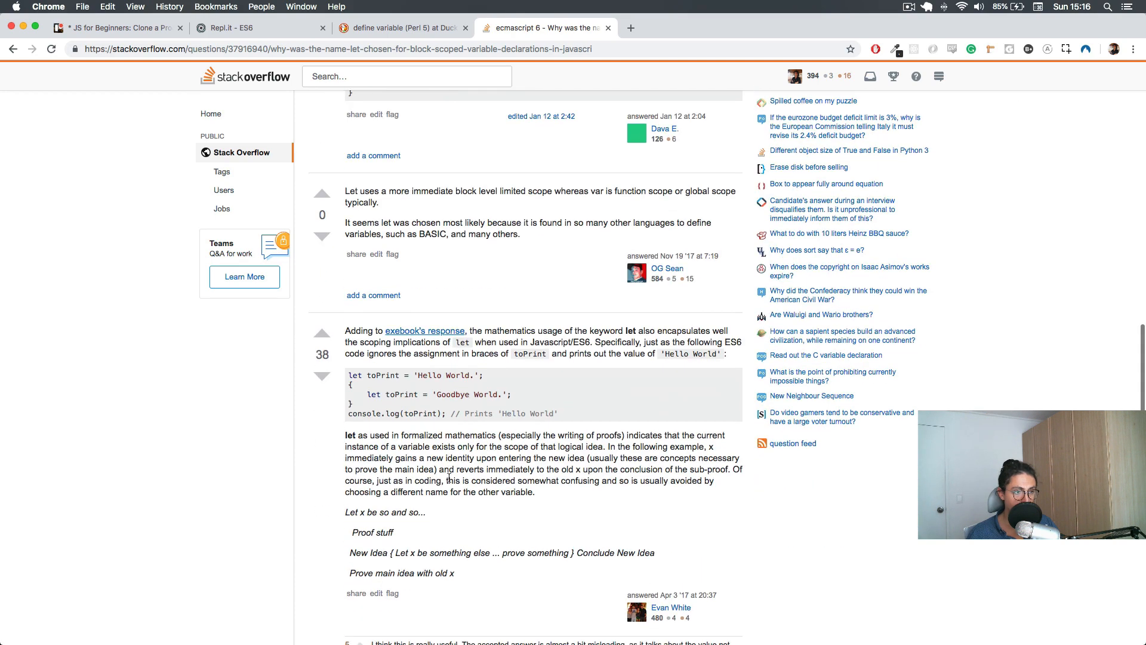
{"action": "left_click", "coordinate": [241, 27]}
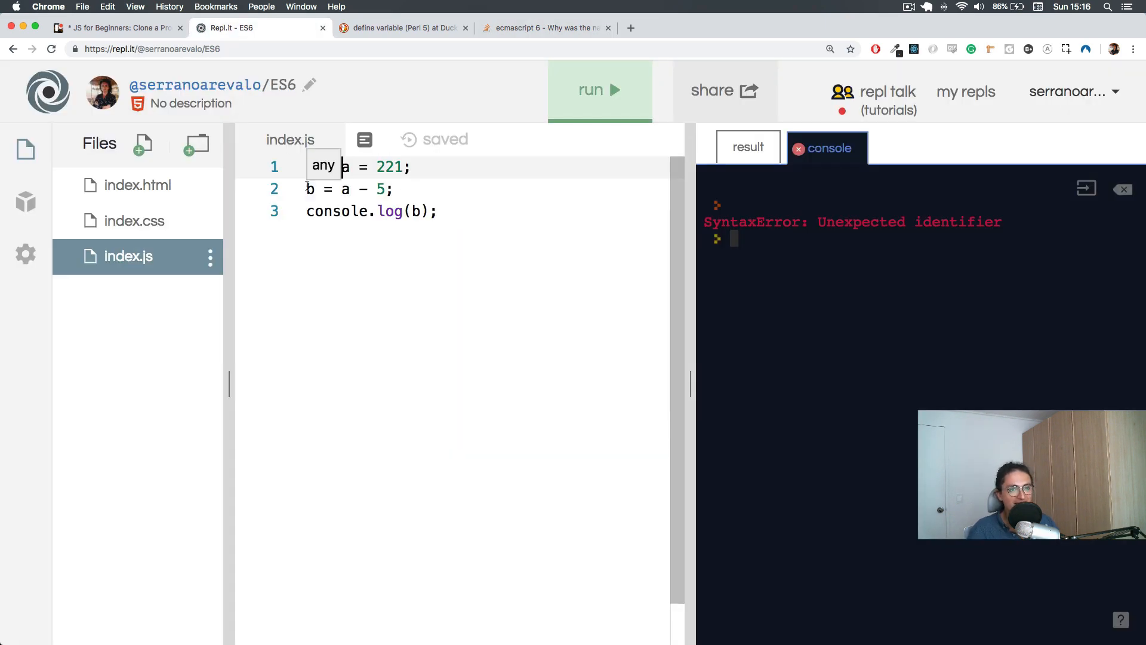
Step: Type let before a on line 1 and b on line 2, with some stray edits
{"action": "type", "text": "let"}
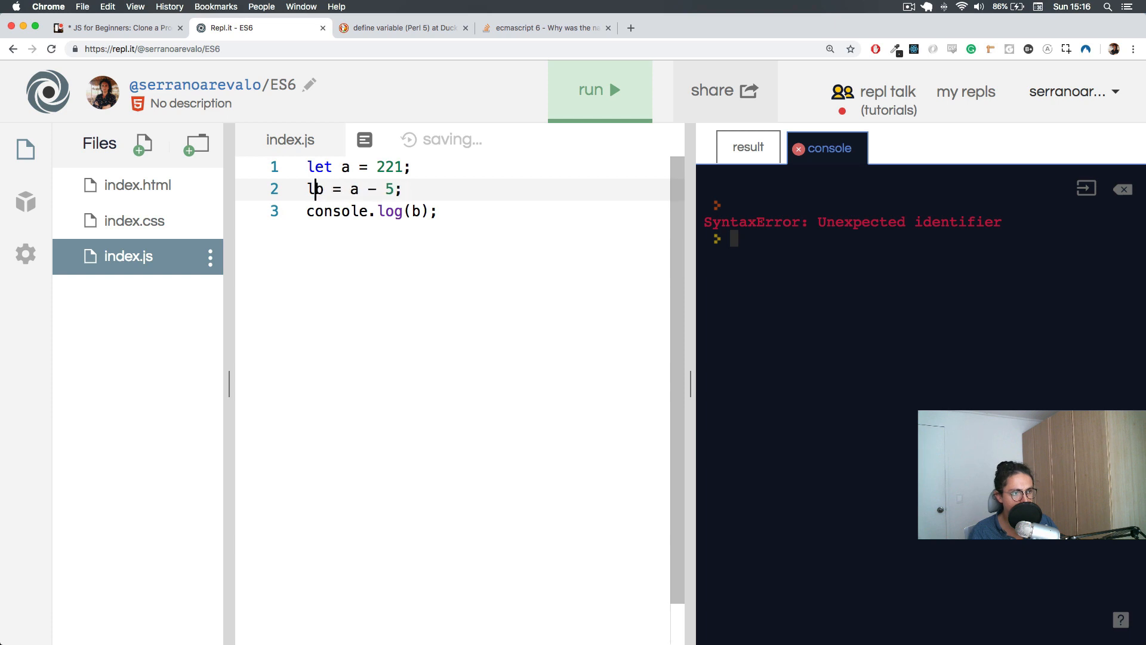
{"action": "type", "text": "et"}
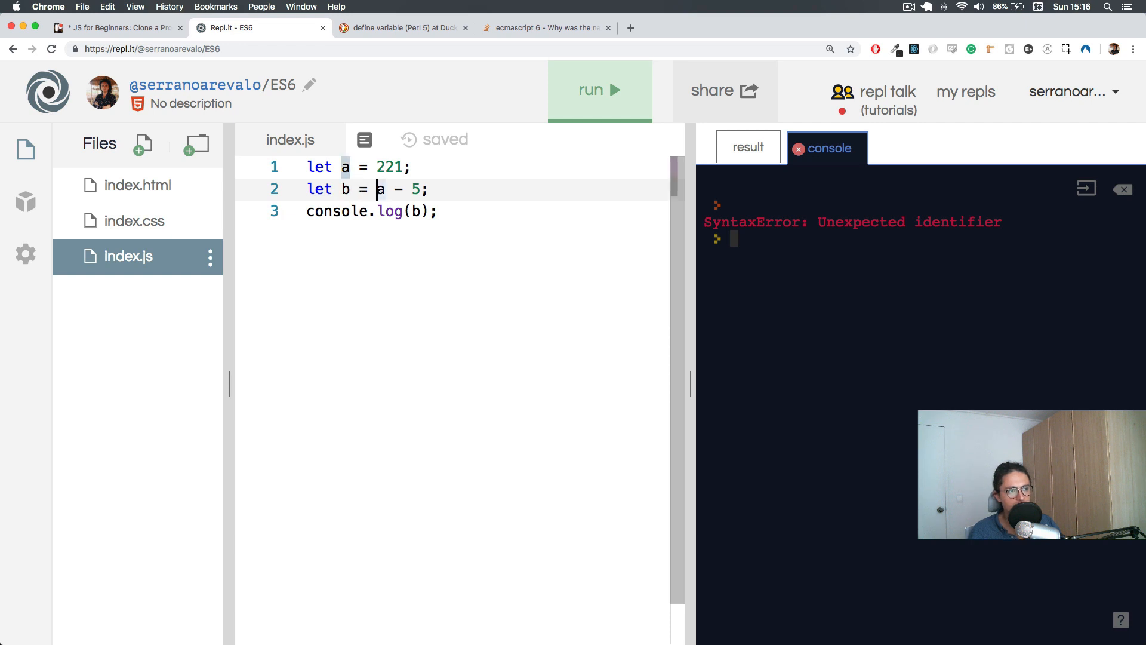
{"action": "type", "text": "lre"}
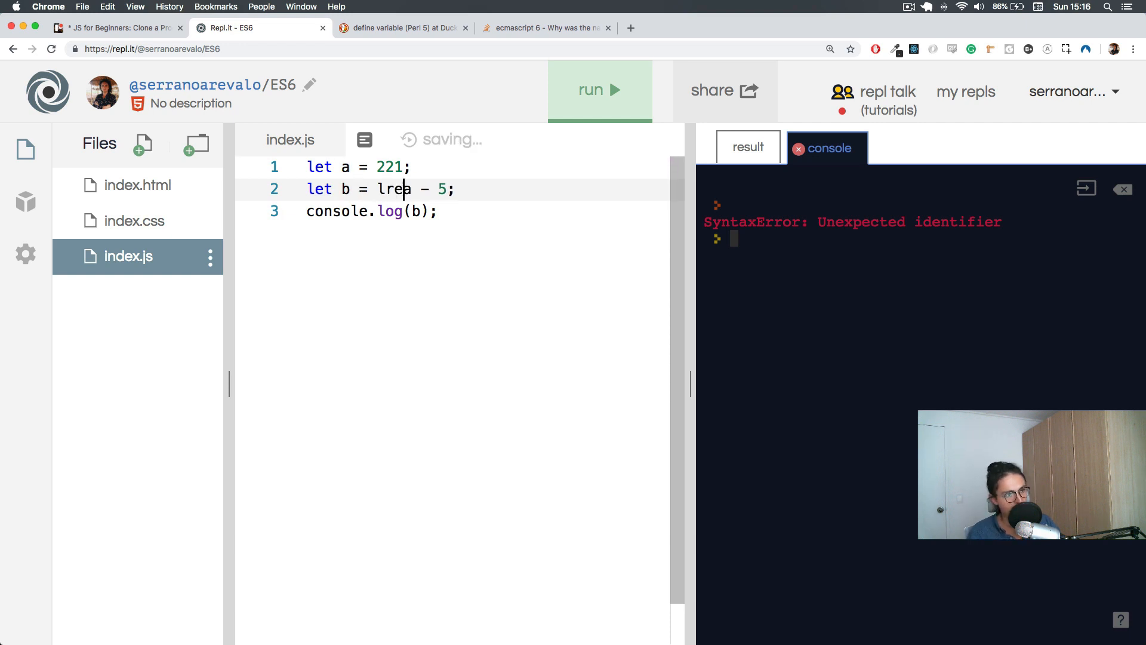
{"action": "type", "text": "let"}
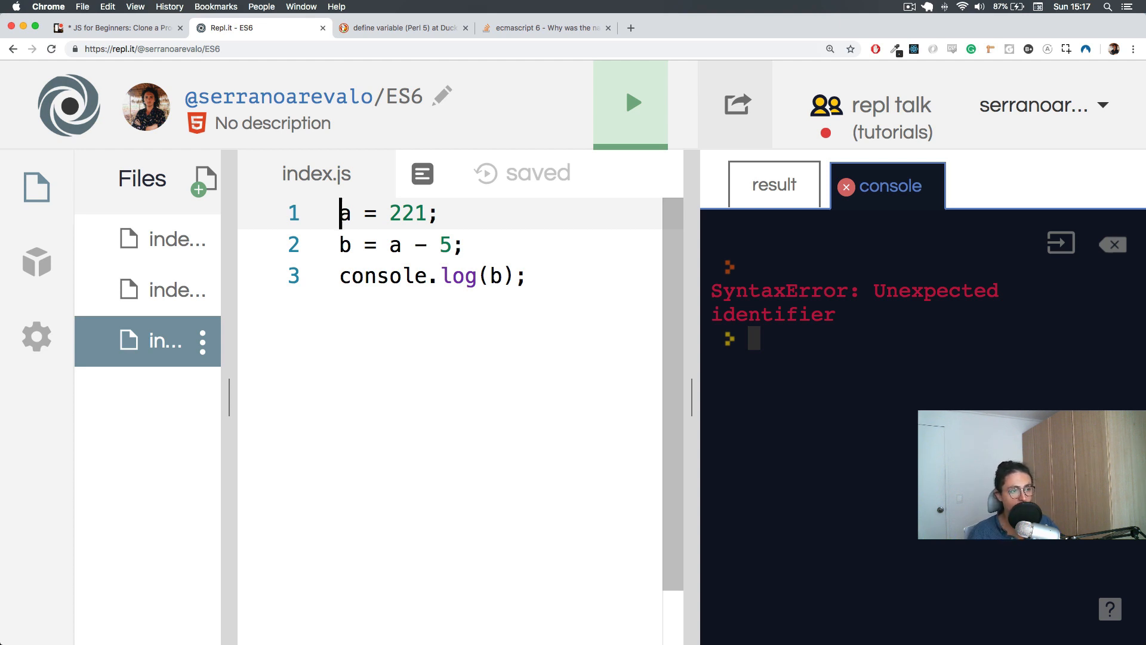
Step: Retype let so the lines read let a = 221; and let b = a - 5;
{"action": "type", "text": "let"}
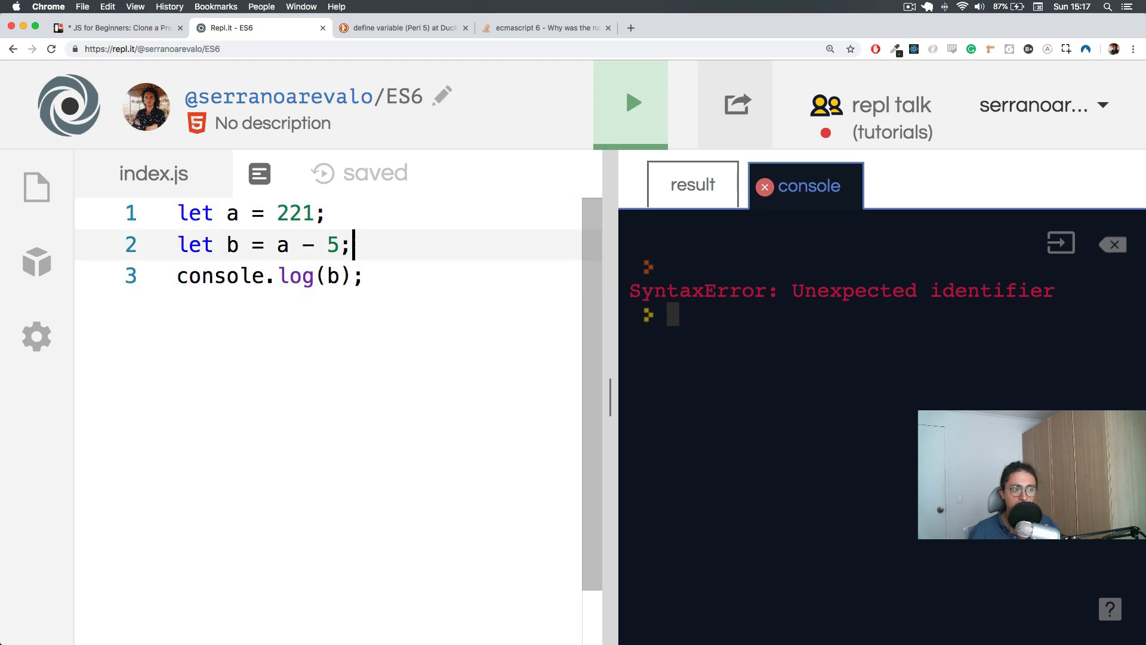
Step: Add a line reassigning a to 4 and change the log to console.log(b, a)
{"action": "key", "text": "Enter"}
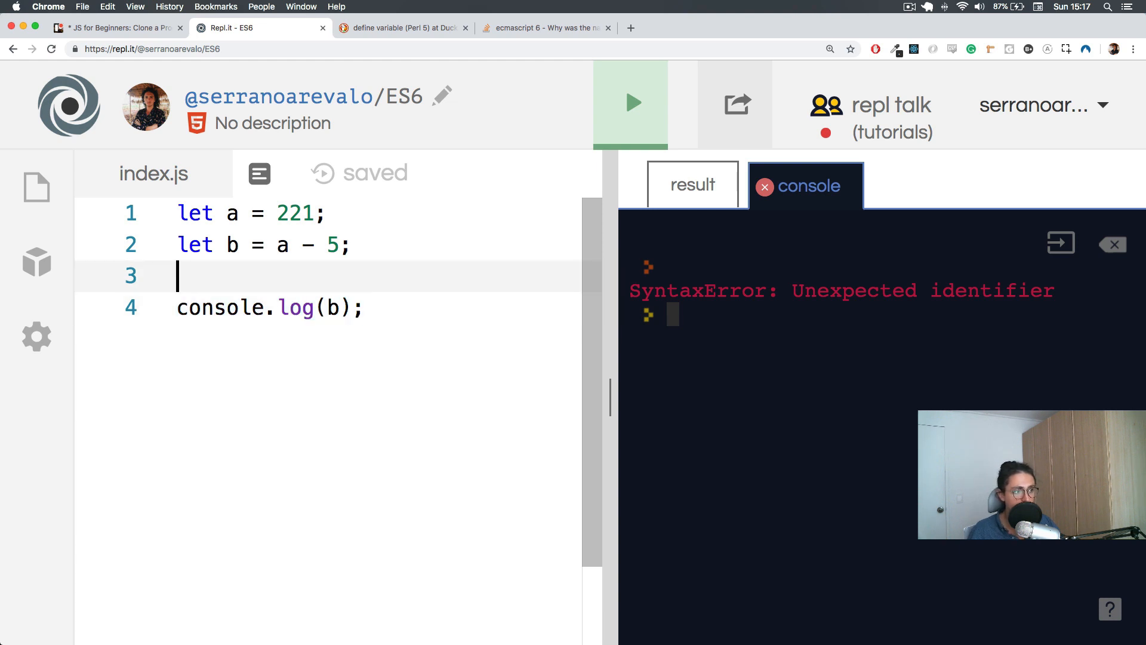
{"action": "type", "text": "a = 3"}
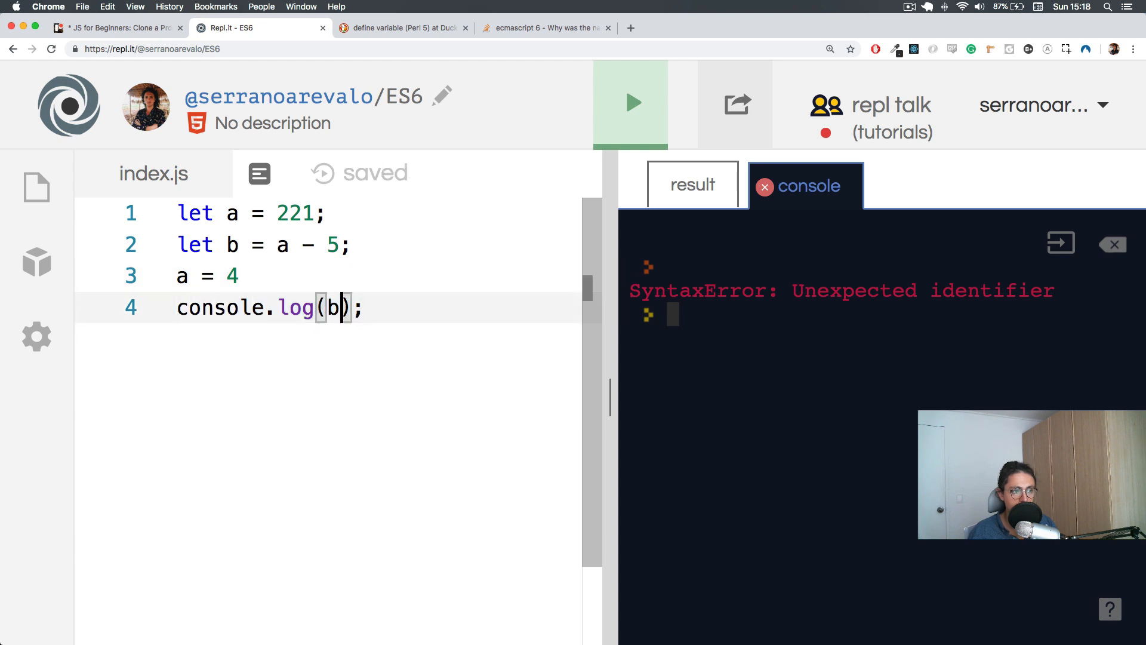
{"action": "type", "text": ", a"}
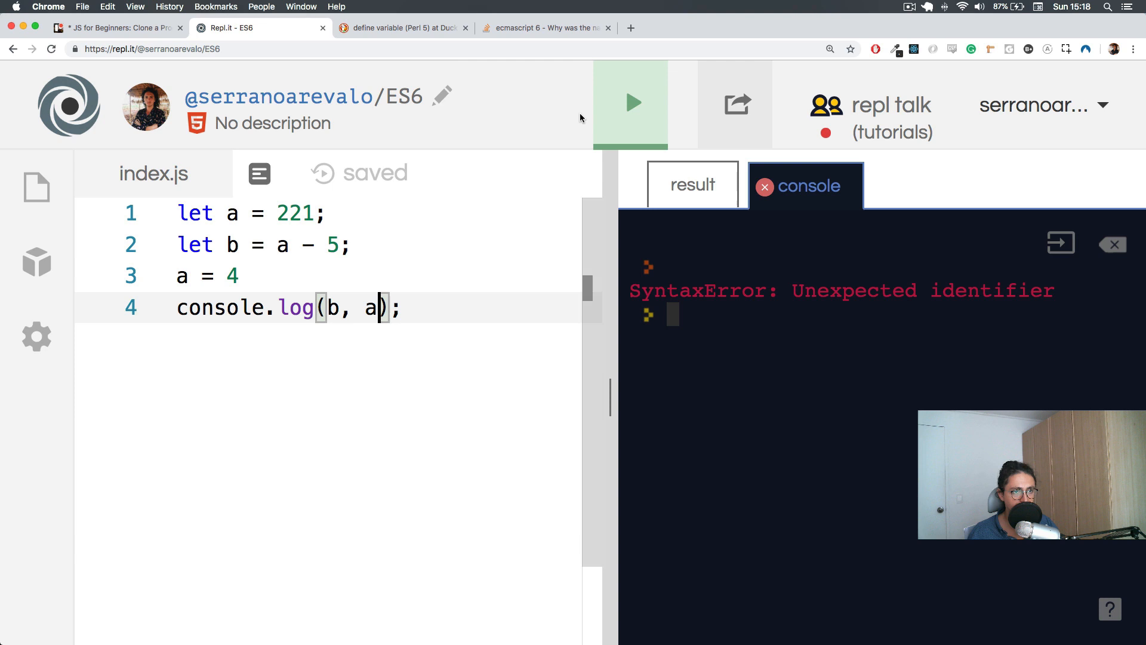
Step: Run index.js to print 216 4, then highlight 216 and the 221 on line 1
{"action": "left_click", "coordinate": [631, 103]}
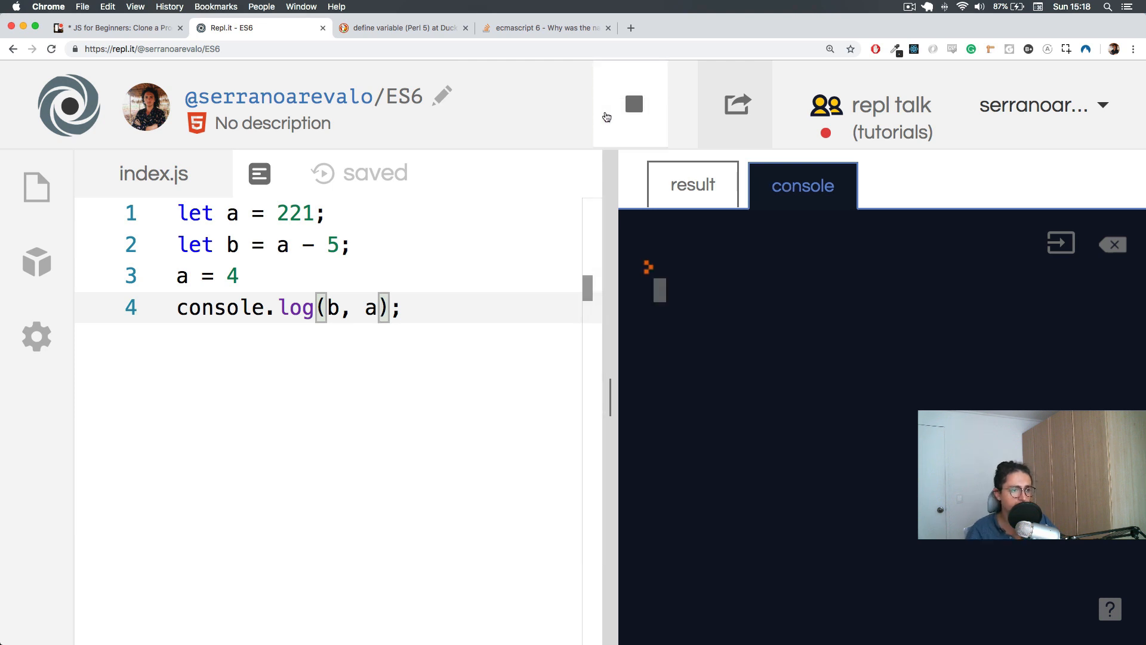
{"action": "left_click", "coordinate": [632, 103]}
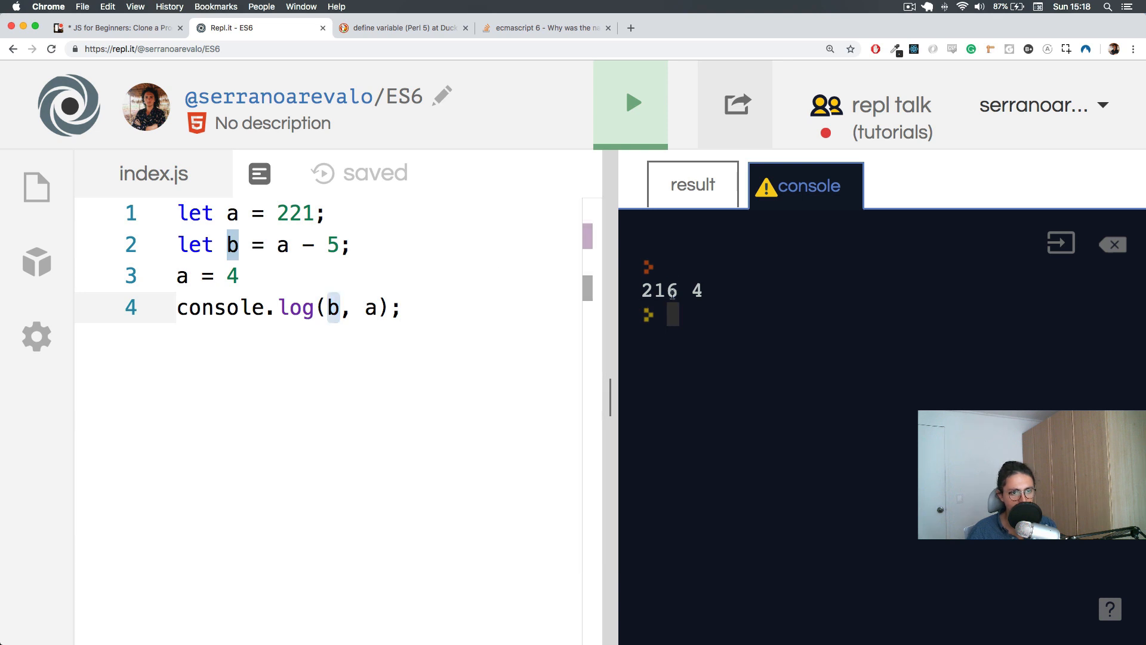
{"action": "double_click", "coordinate": [658, 290]}
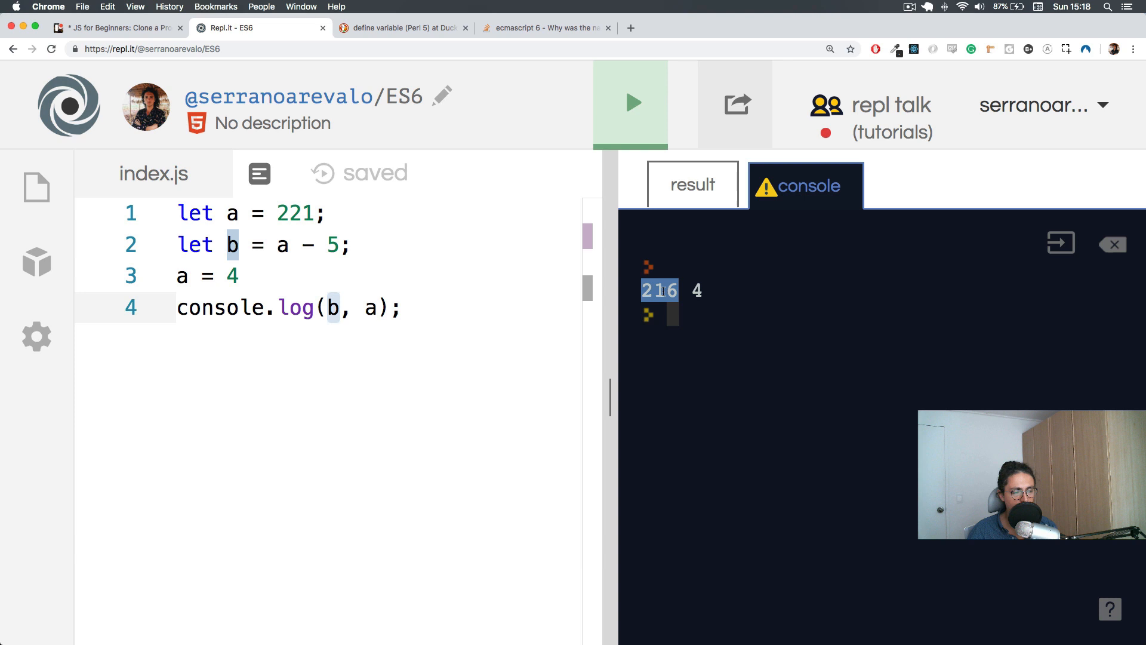
{"action": "double_click", "coordinate": [294, 213]}
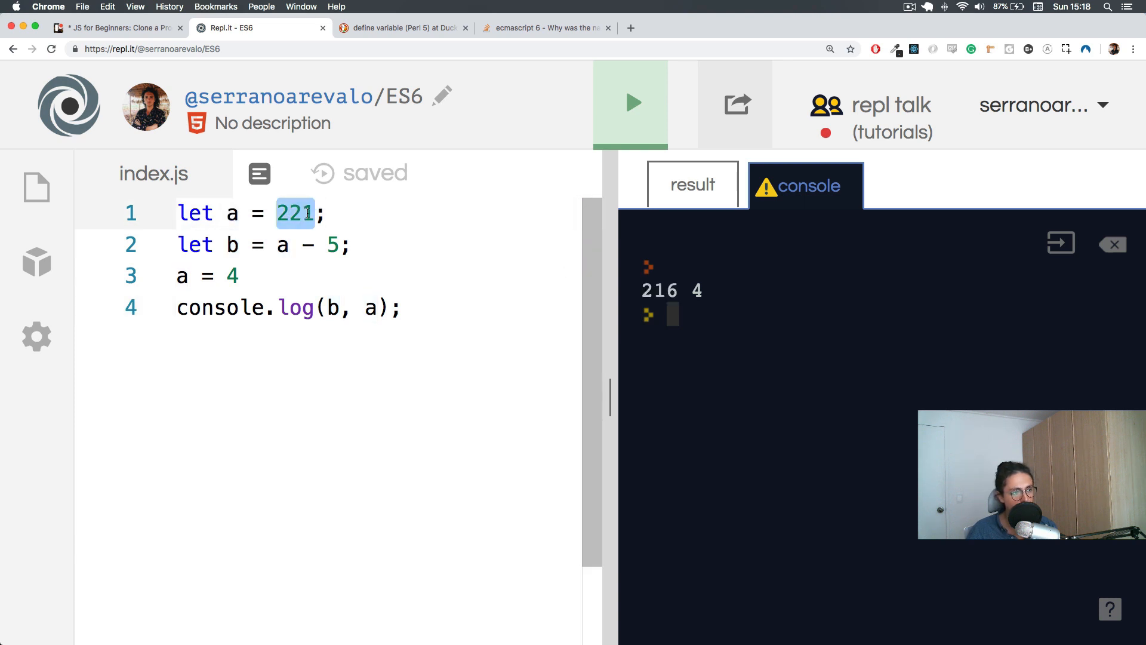
Step: Point out a in the b calculation, the new value 4, and the printed 4
{"action": "left_click", "coordinate": [292, 244]}
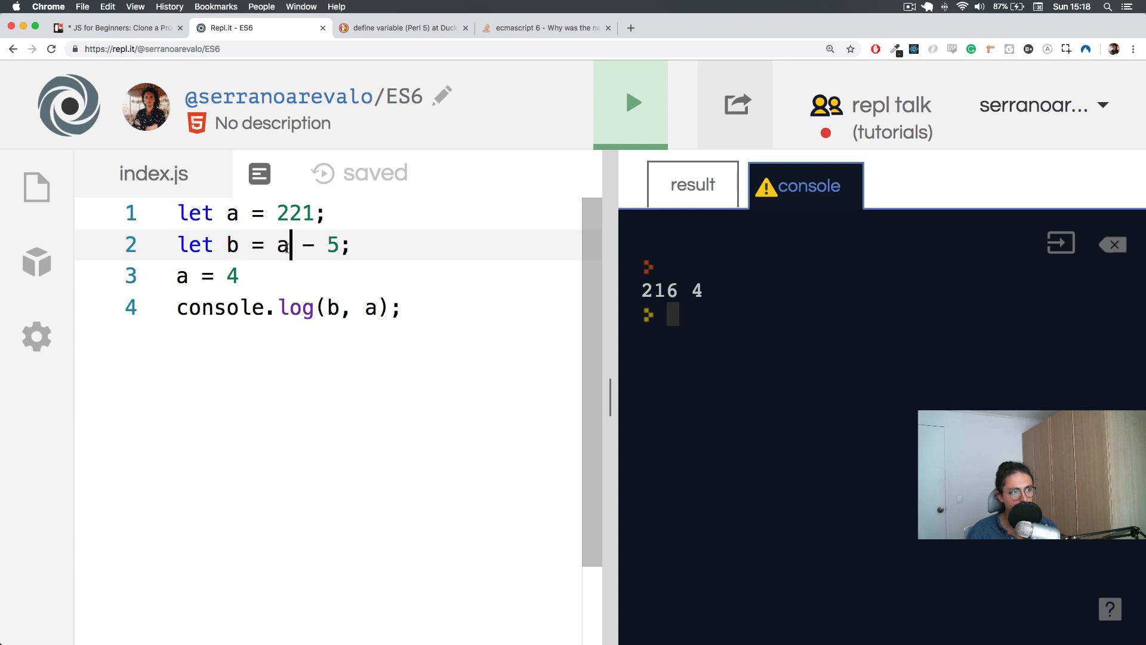
{"action": "double_click", "coordinate": [282, 245]}
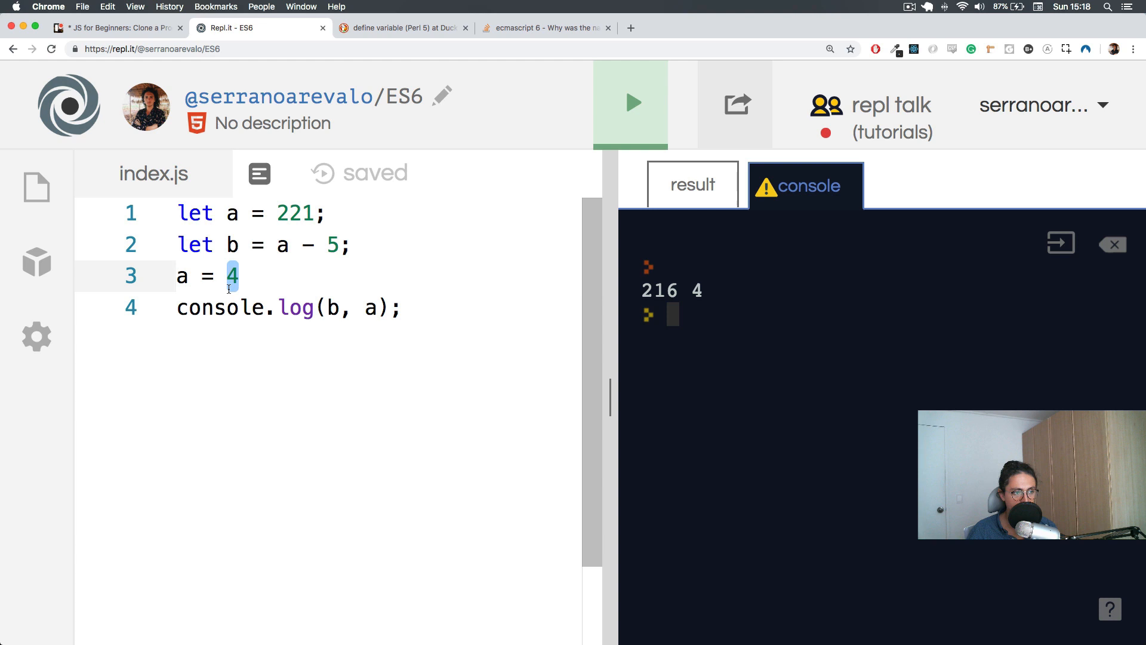
{"action": "mouse_move", "coordinate": [188, 275]}
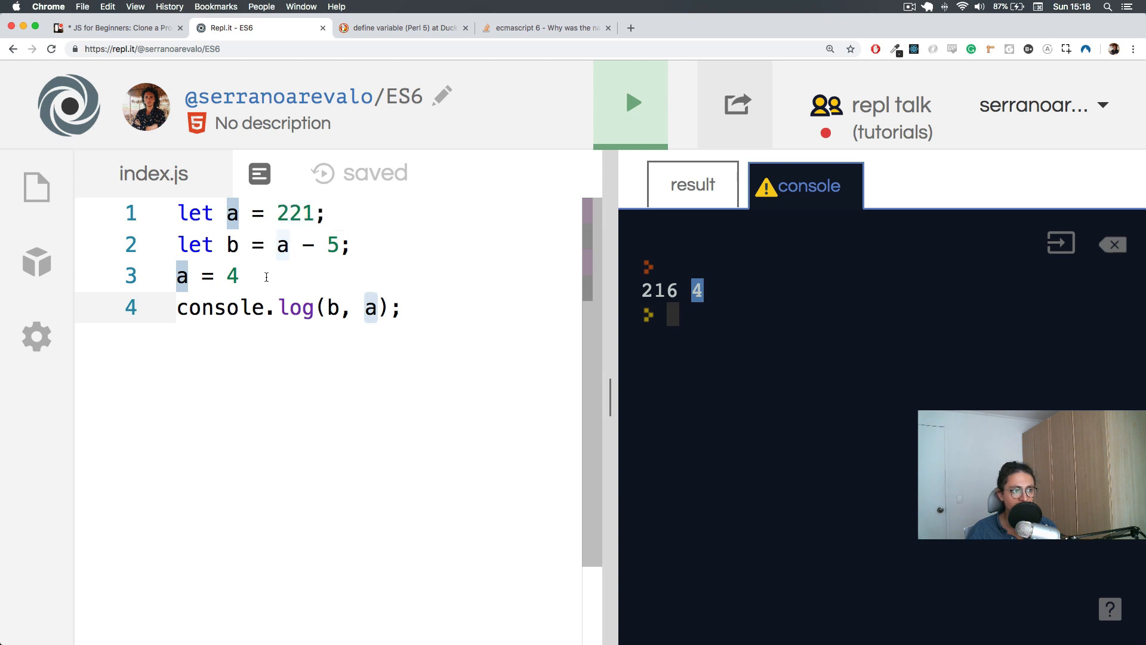
{"action": "double_click", "coordinate": [294, 213]}
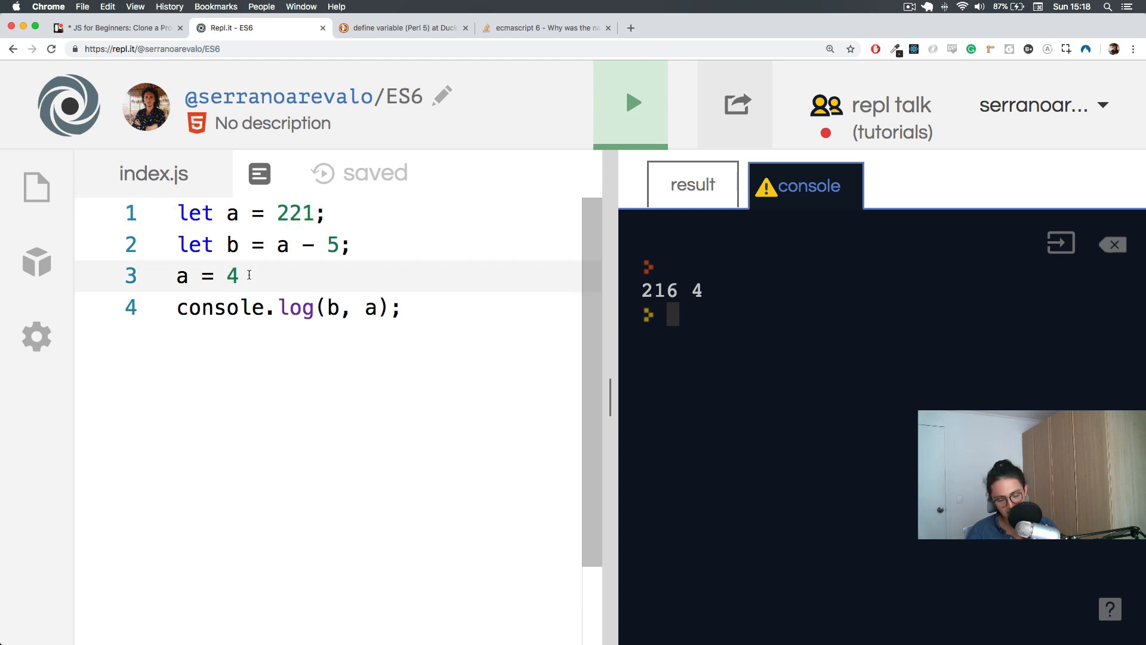
Step: End line 3 with a semicolon as a = 4;, backing out the let typed before it
{"action": "type", "text": ";"}
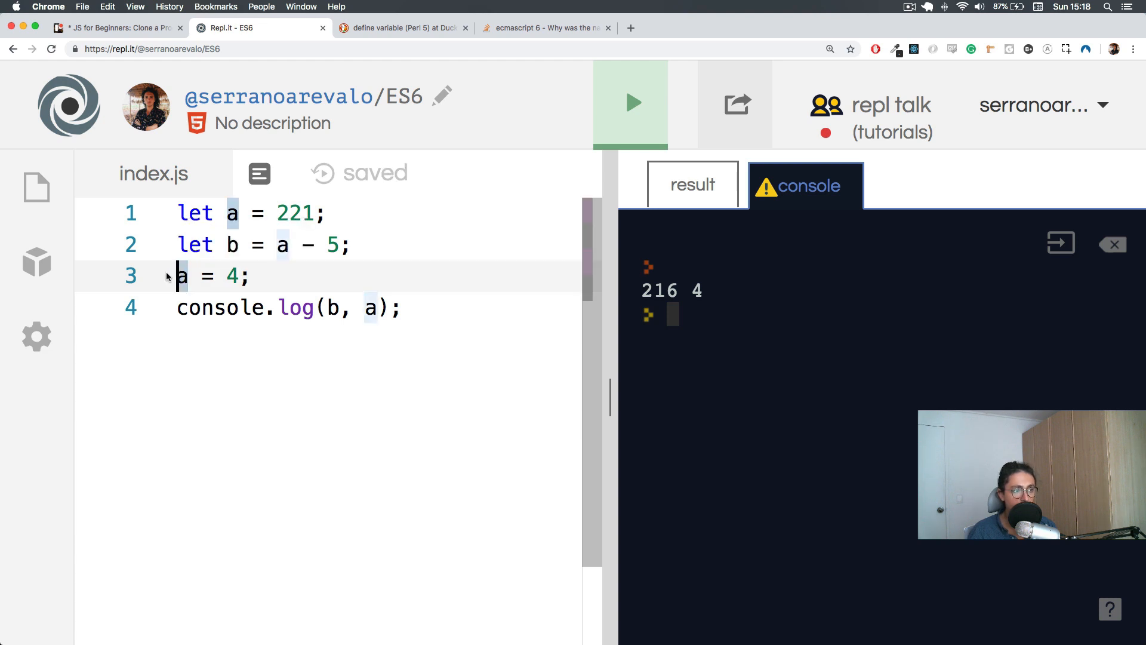
{"action": "type", "text": "let"}
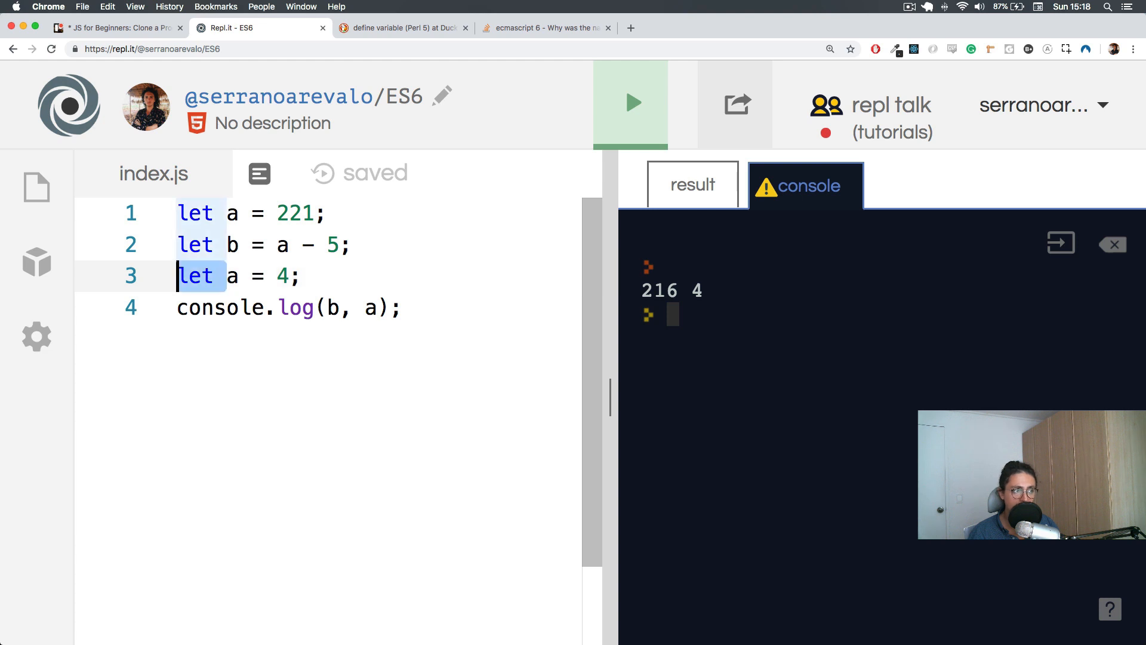
{"action": "key", "text": "Backspace"}
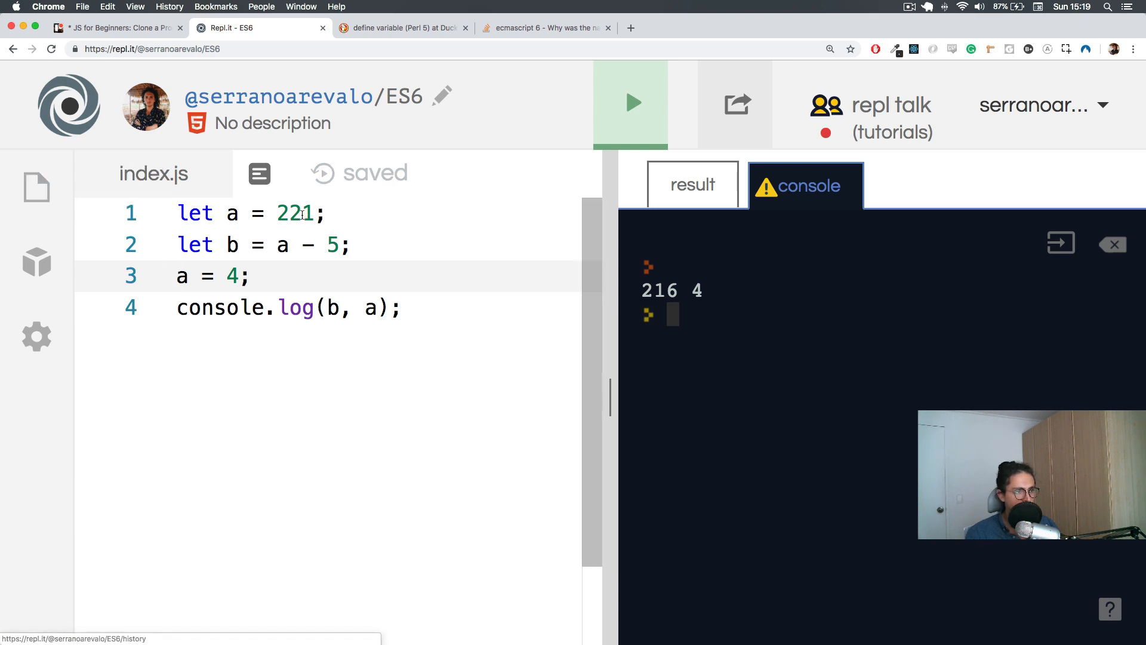
{"action": "double_click", "coordinate": [295, 214]}
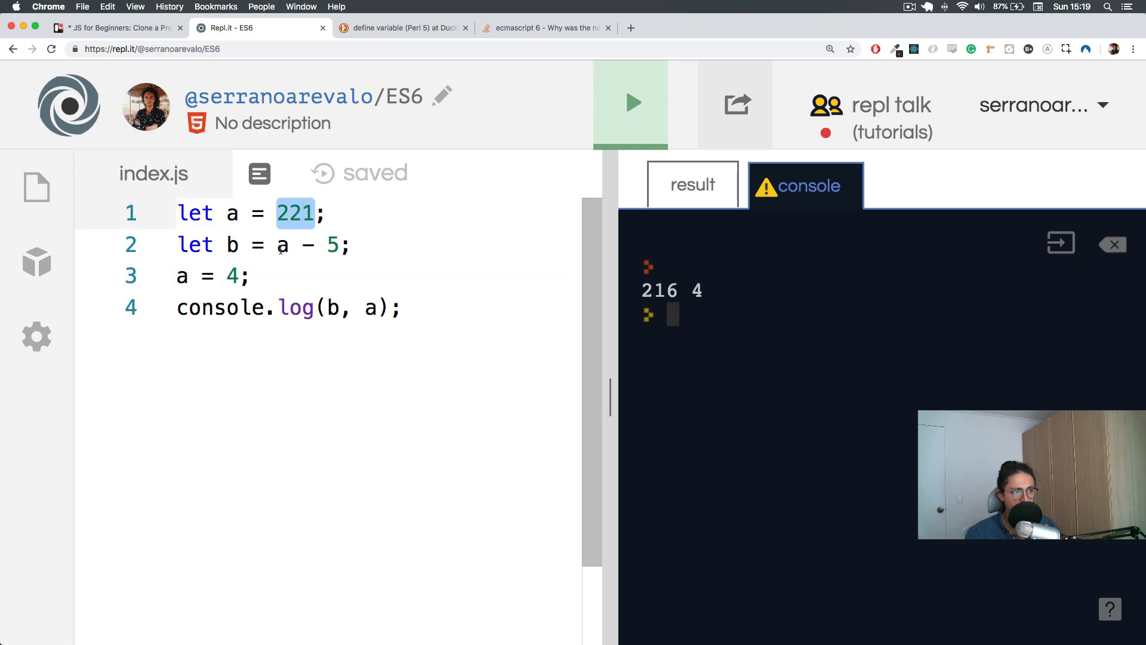